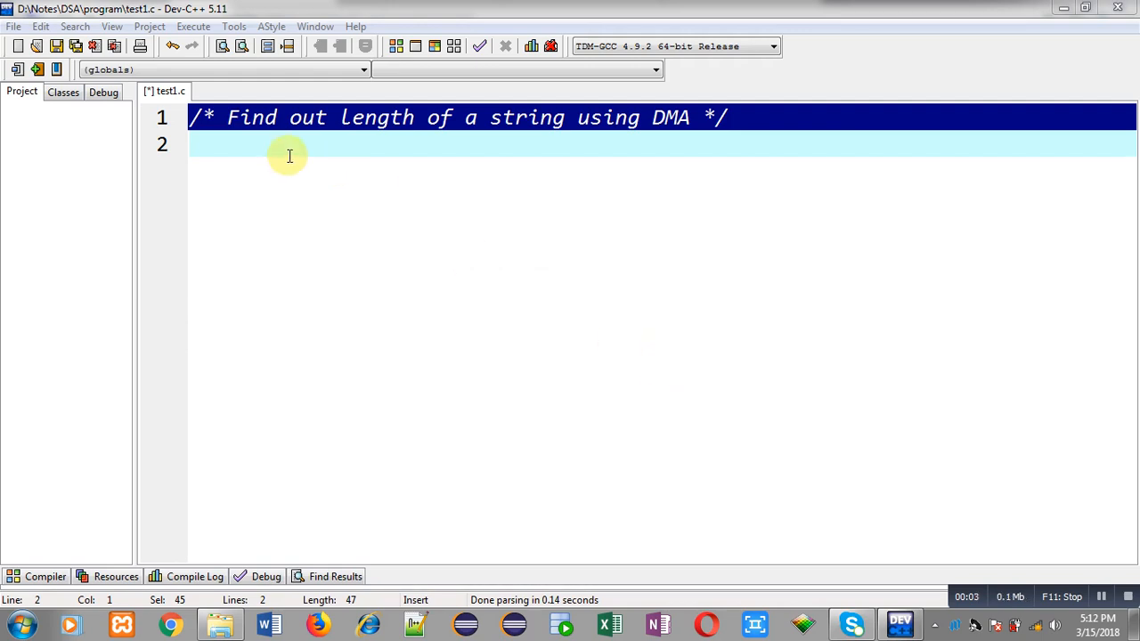
mouse_move(254, 149)
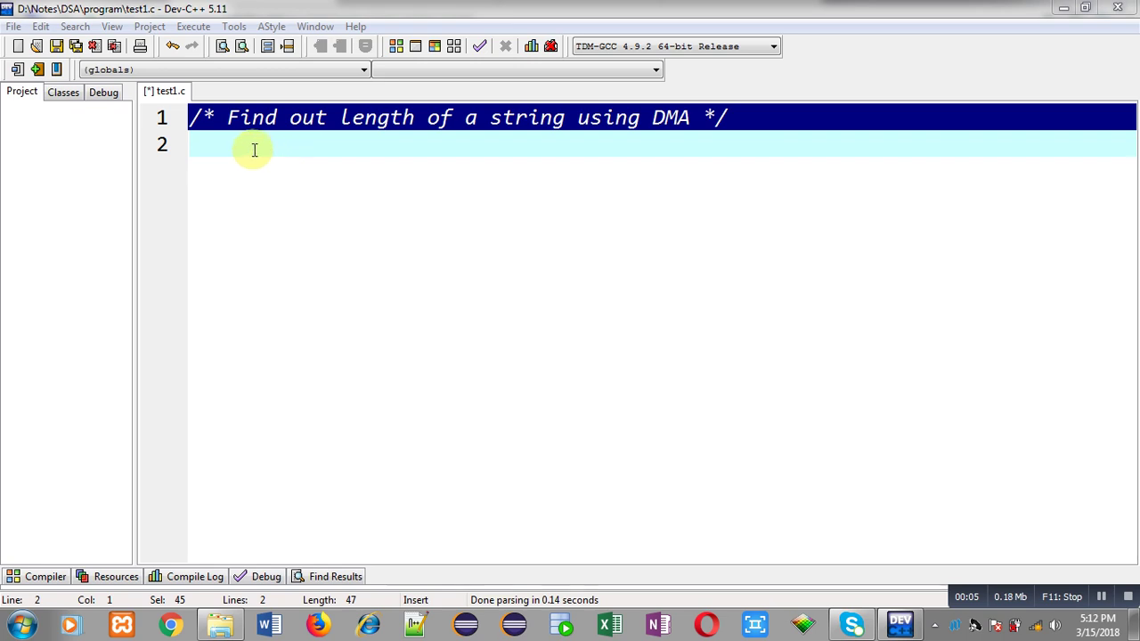
mouse_move(593, 154)
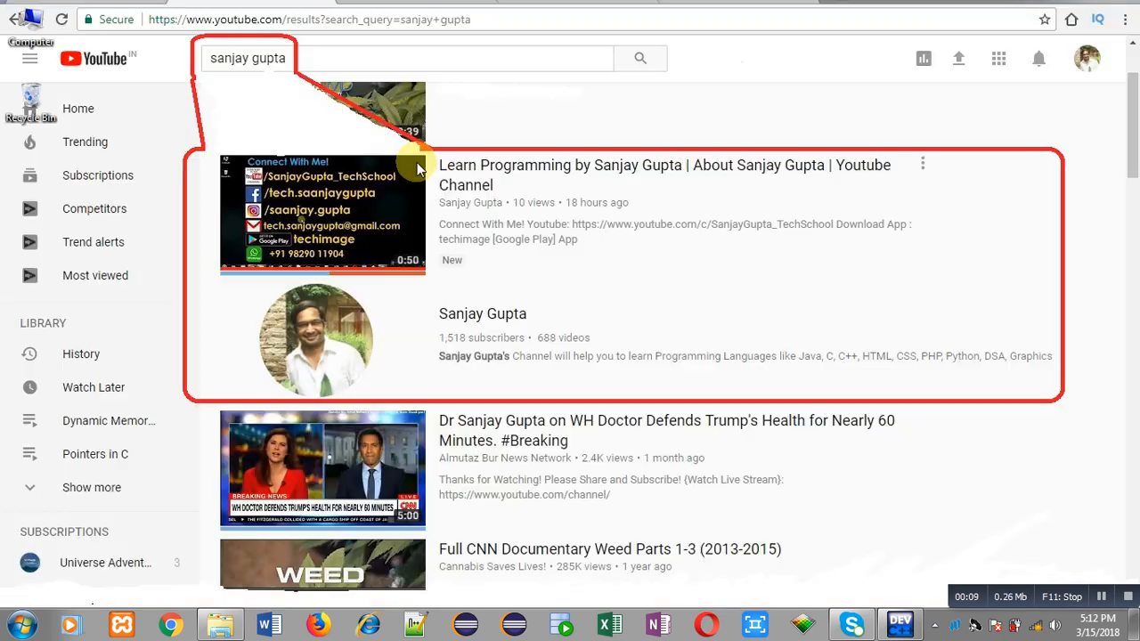
mouse_move(292, 121)
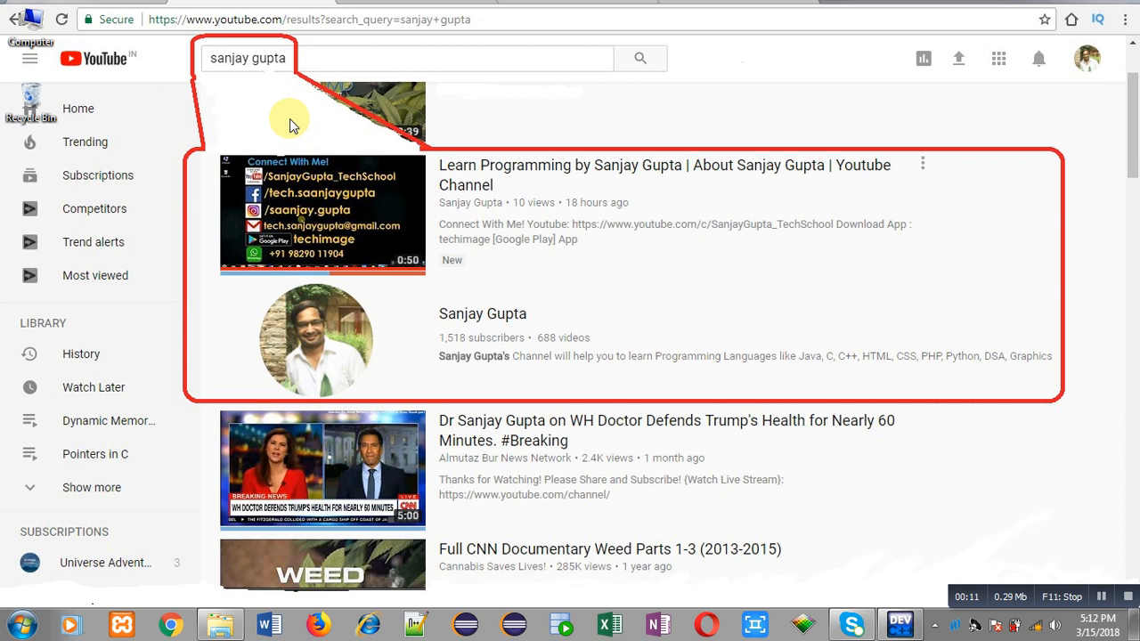
mouse_move(263, 89)
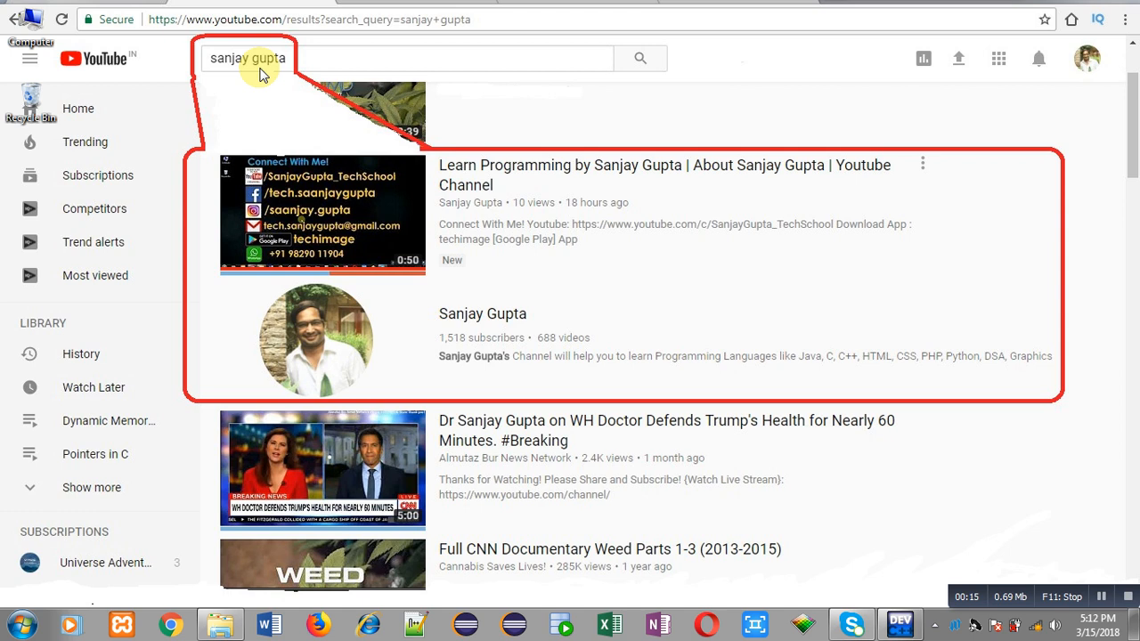
mouse_move(385, 350)
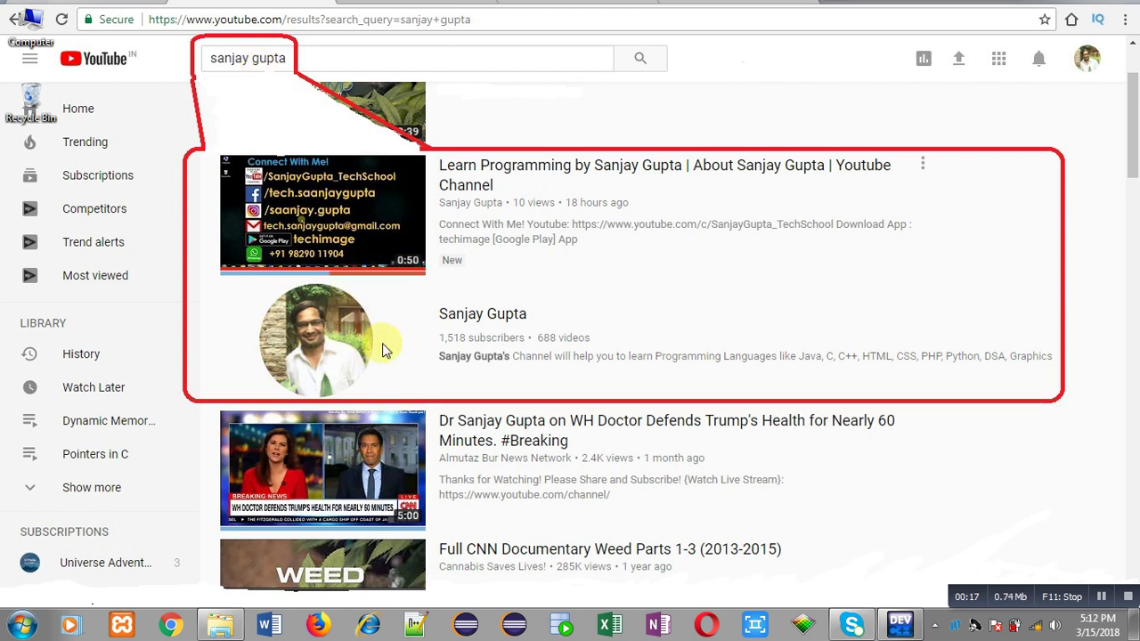
mouse_move(491, 339)
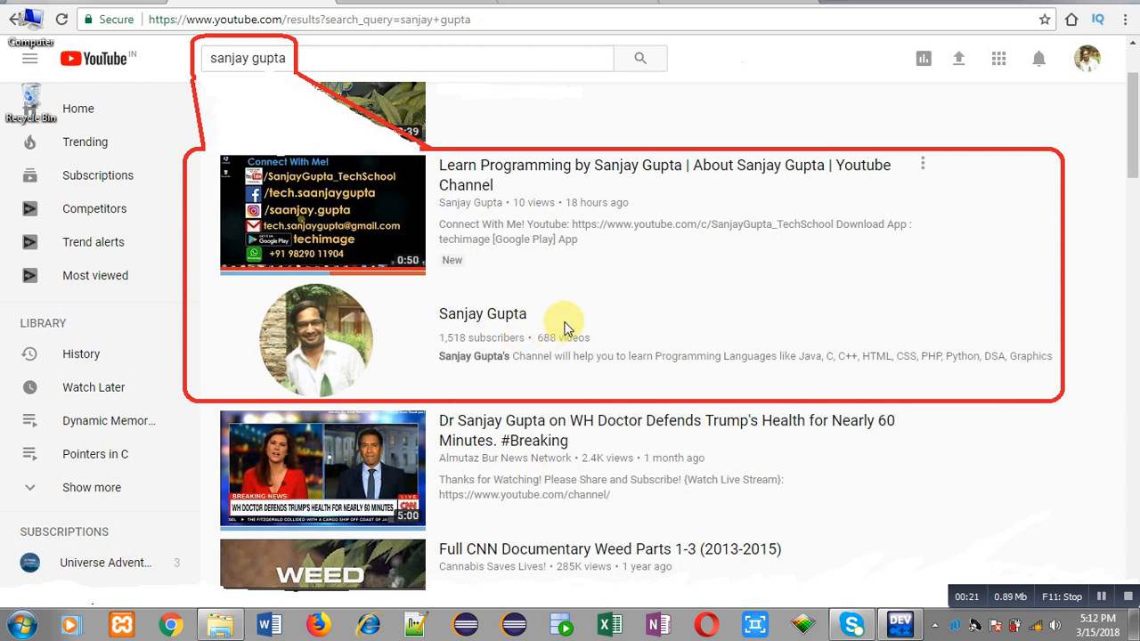
mouse_move(356, 269)
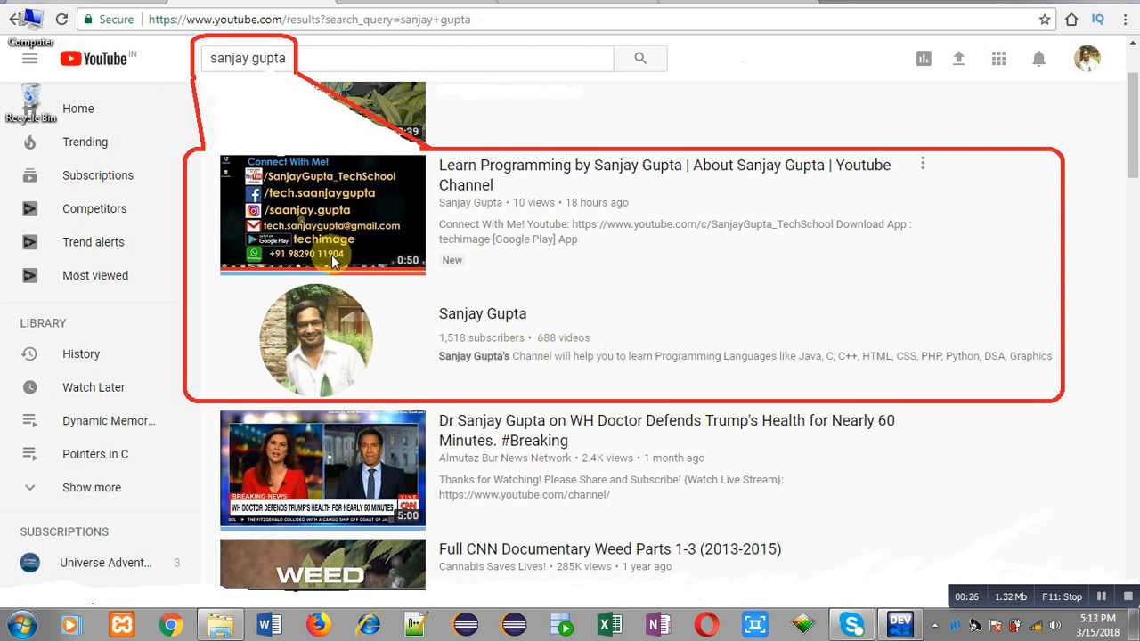
mouse_move(892, 577)
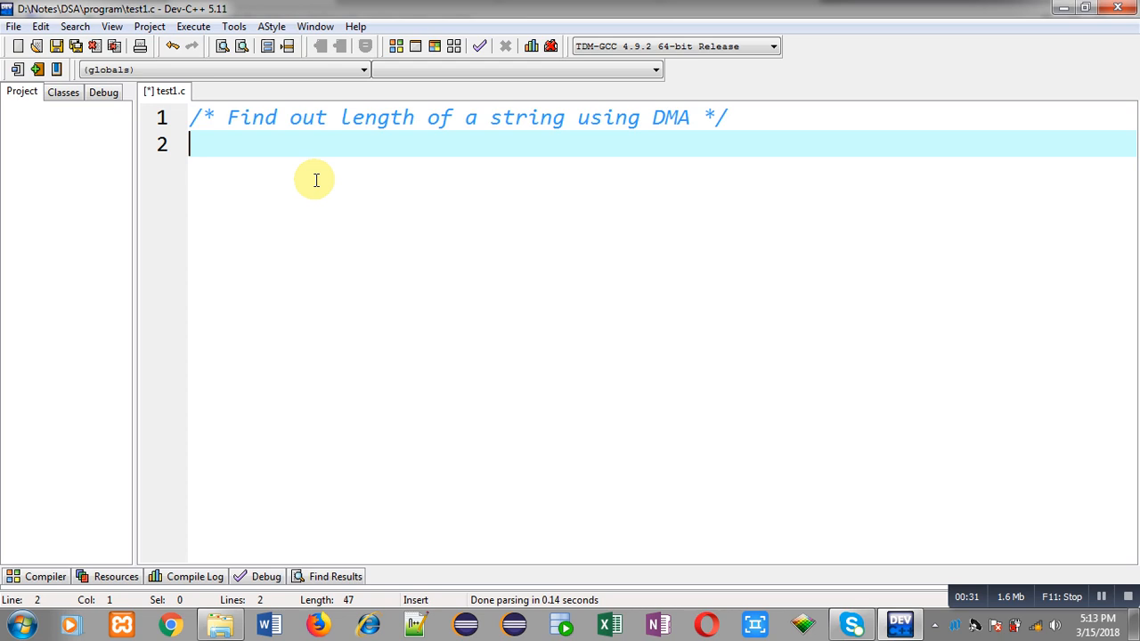
- Add the #include<stdio.h> and #include<stdlib.h> header lines
type("#include")
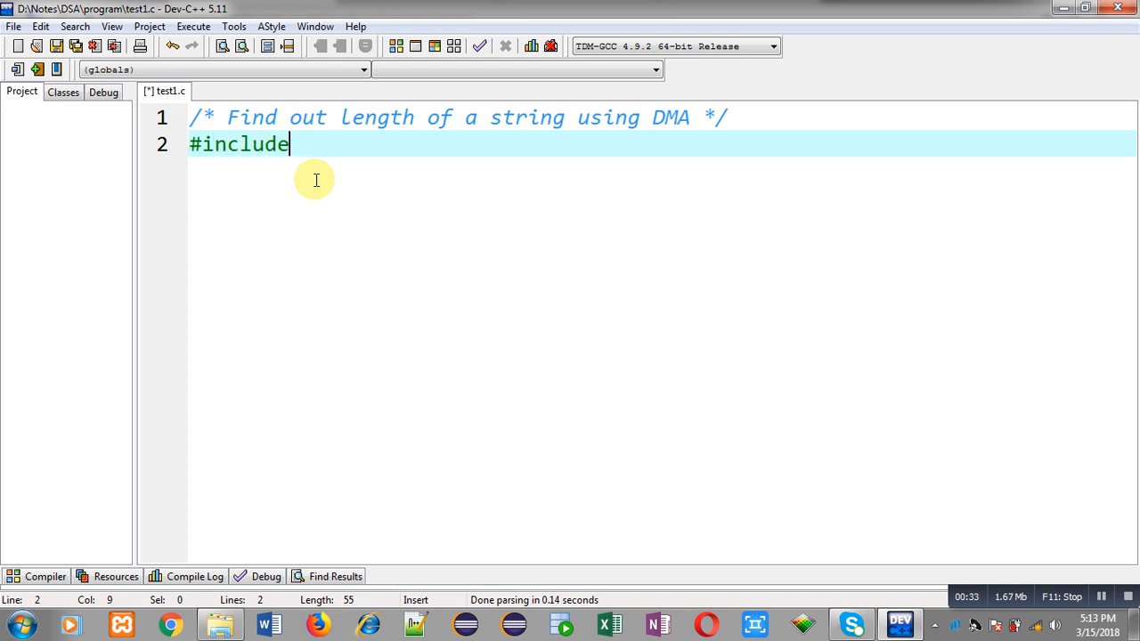
type("<stdio.h>")
type("#in")
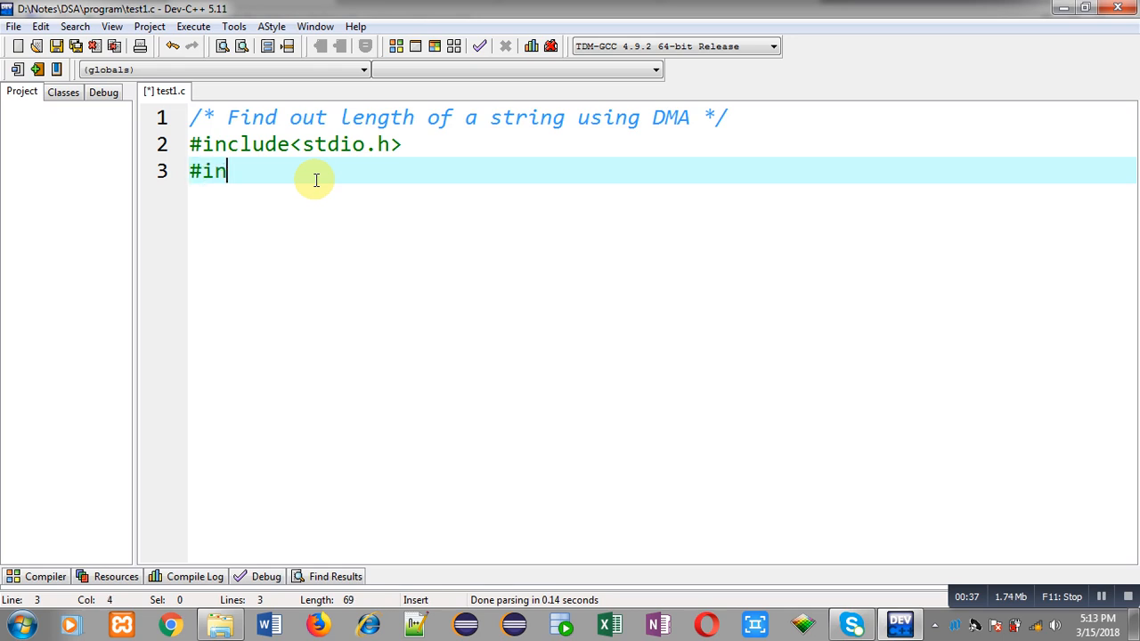
type("clude<stdi>")
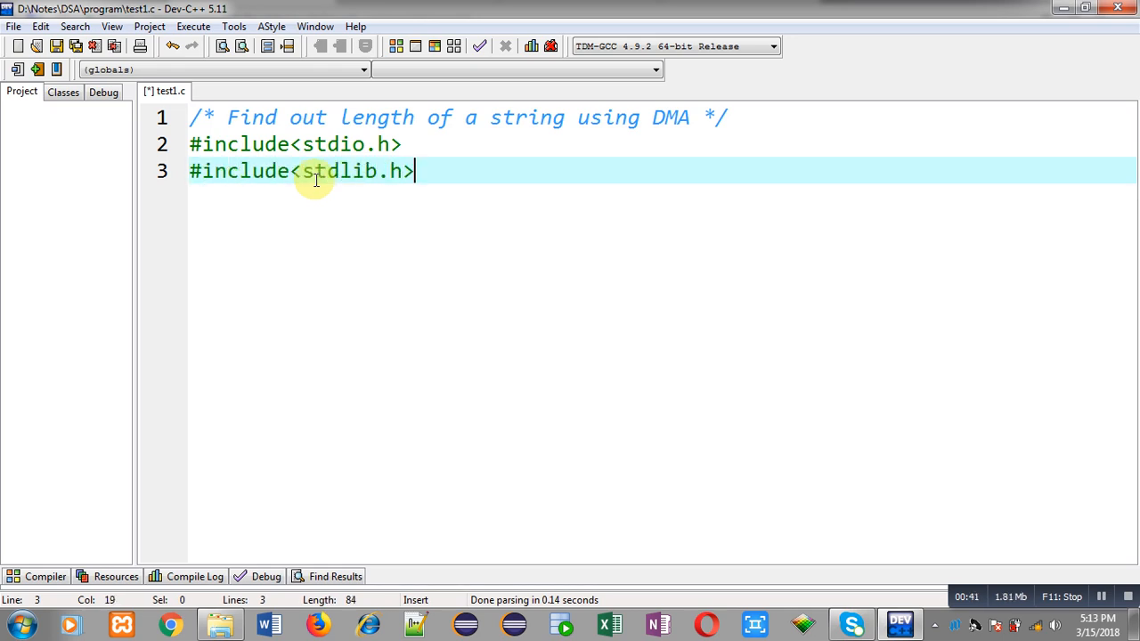
- Start int main(){ and declare int n,c=0;
type("it m")
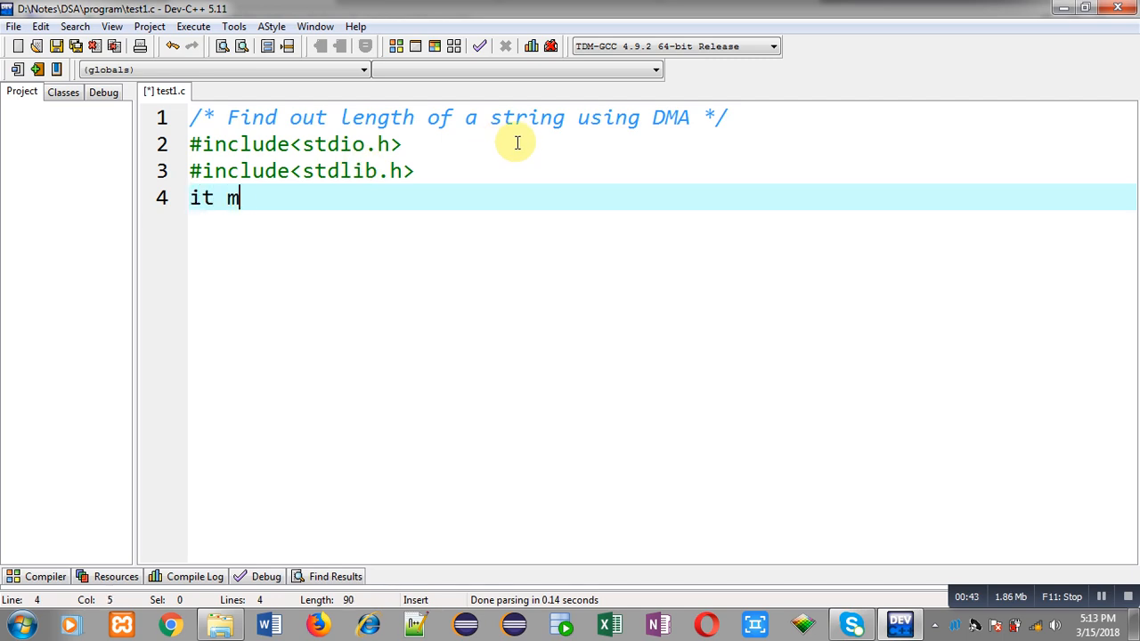
type("int main")
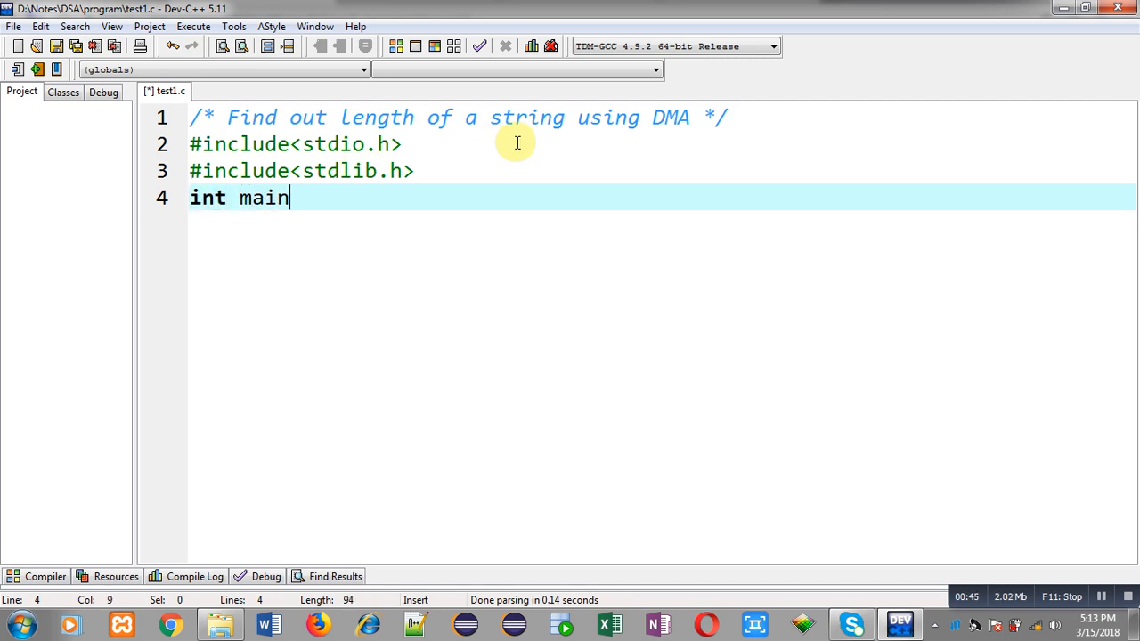
type("(){")
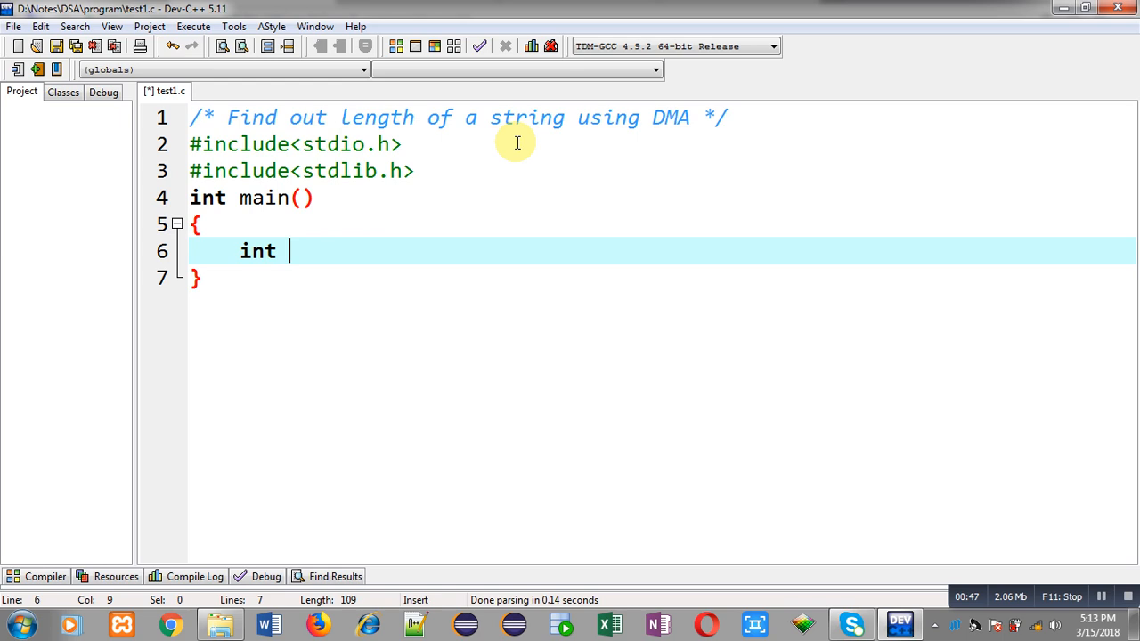
type("n")
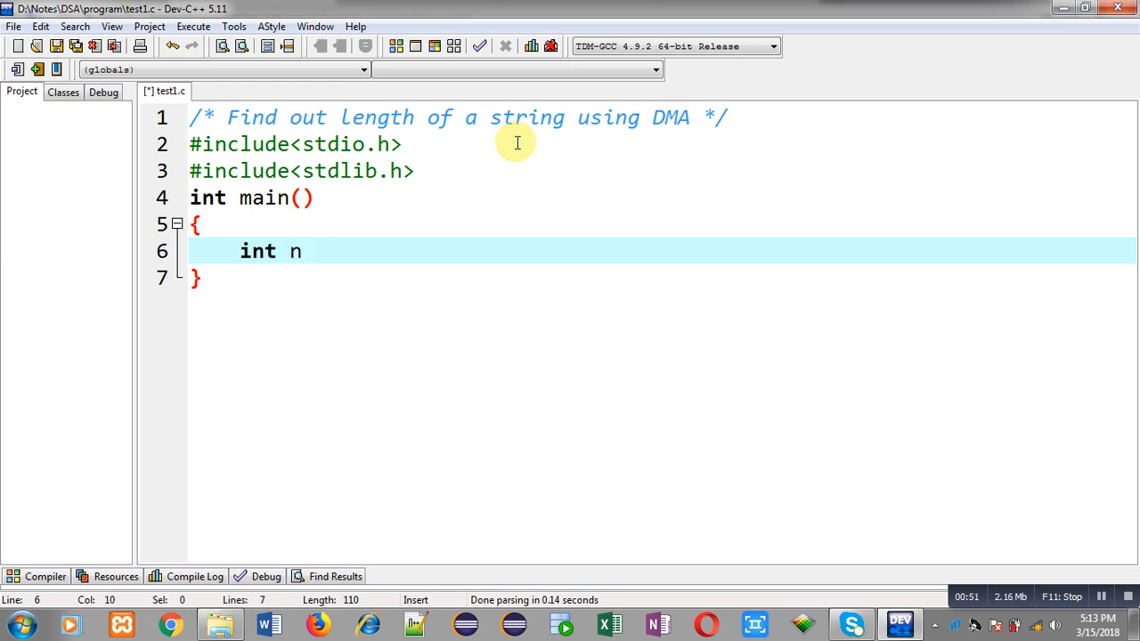
type(",c")
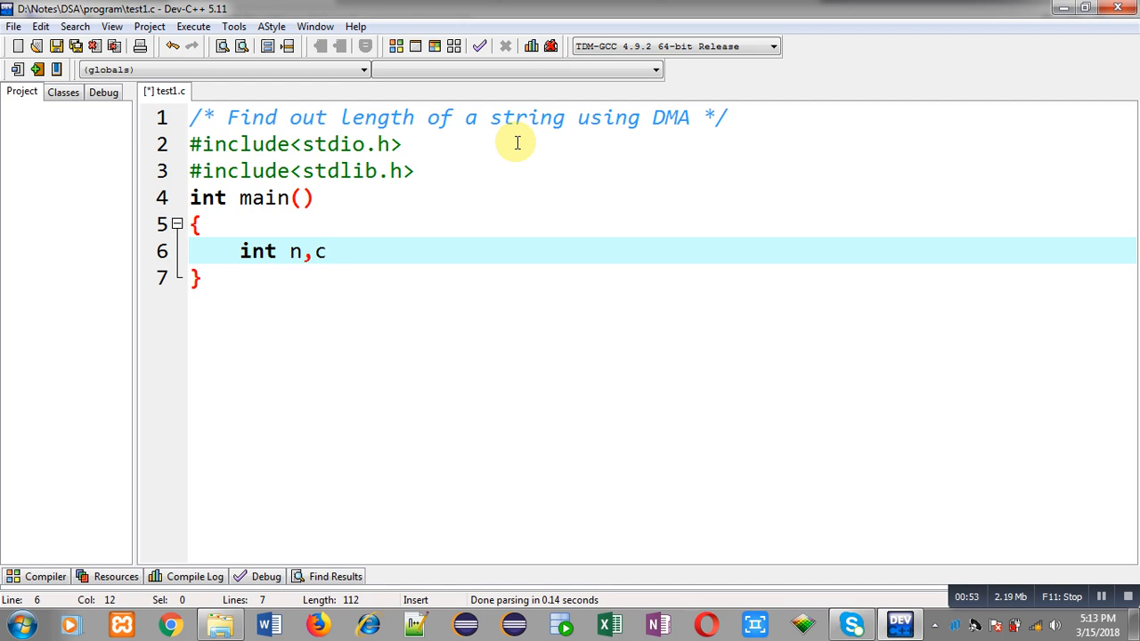
type("=0")
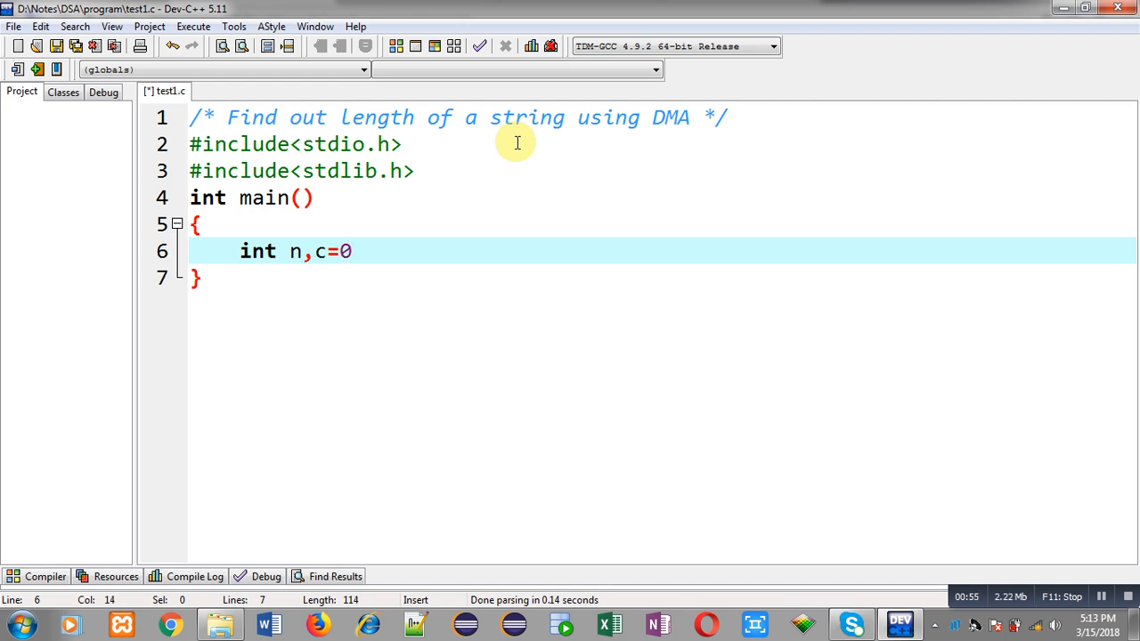
type(";")
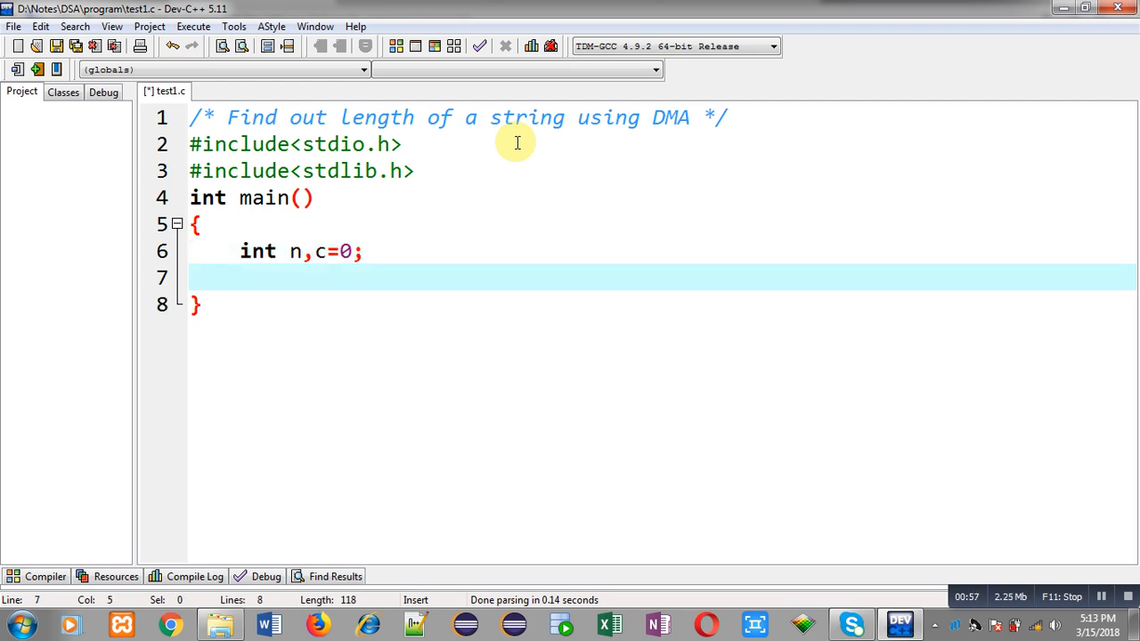
- Declare char *p; and print the "\nEnter Size of string" prompt
type("char *p")
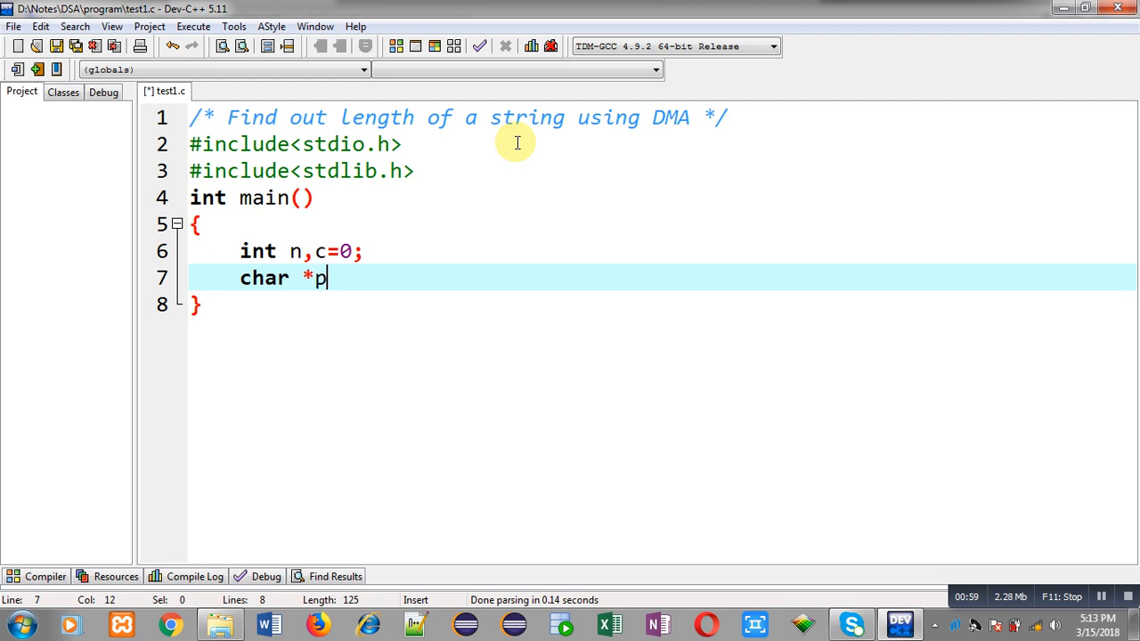
type(";")
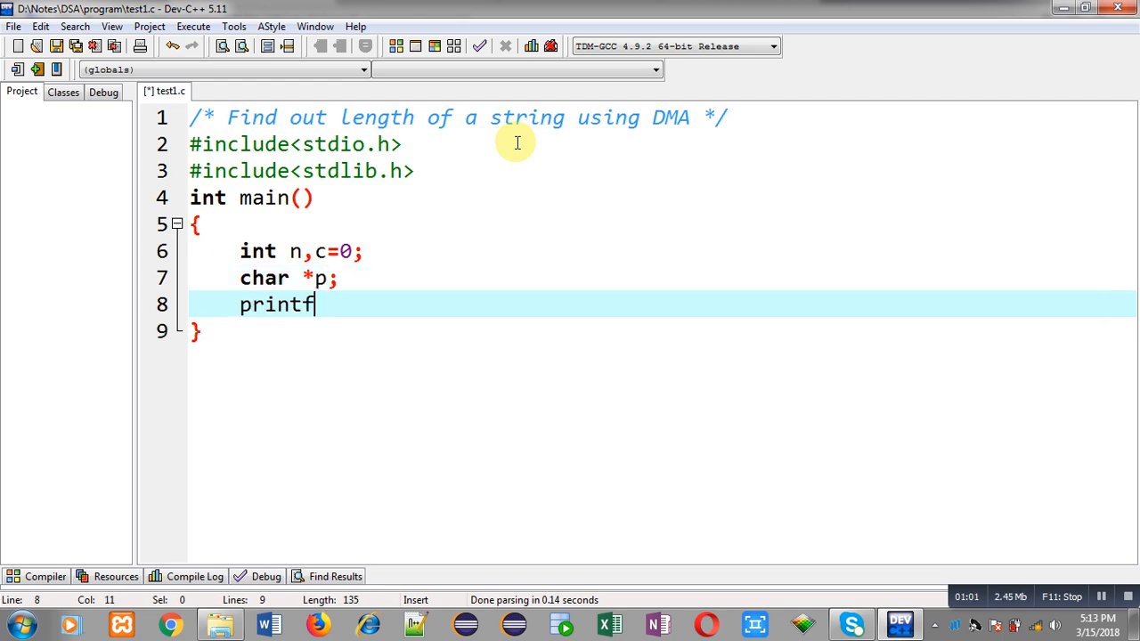
type("(\"\\n\")")
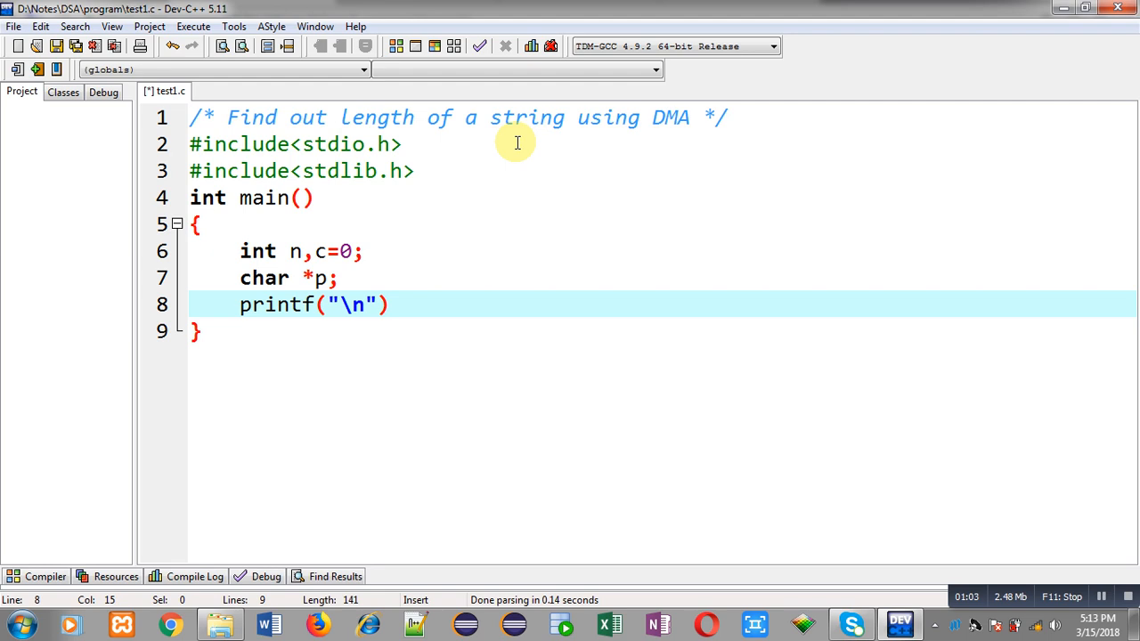
type("Enter Size of string")
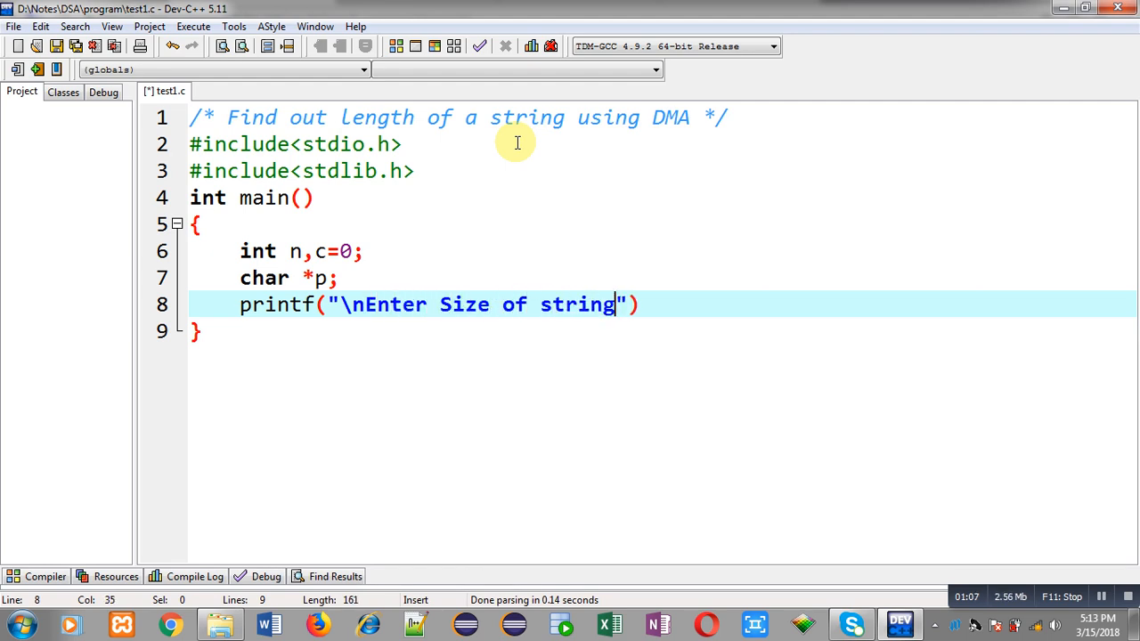
type(";")
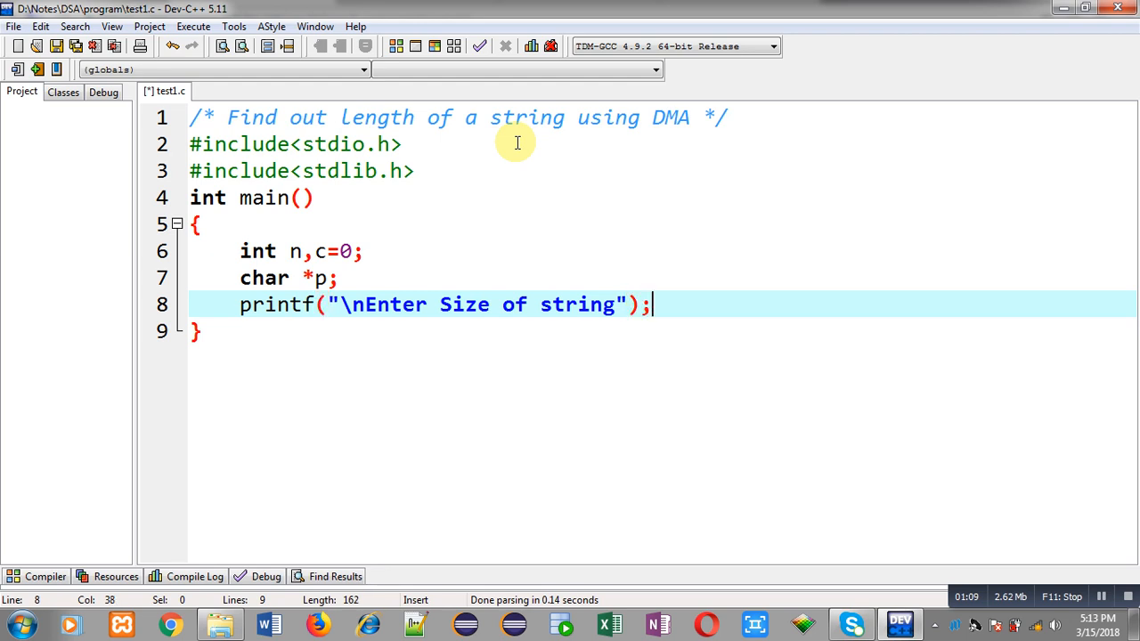
- Read the size into n with scanf("%d",&n);
type("scanf(")
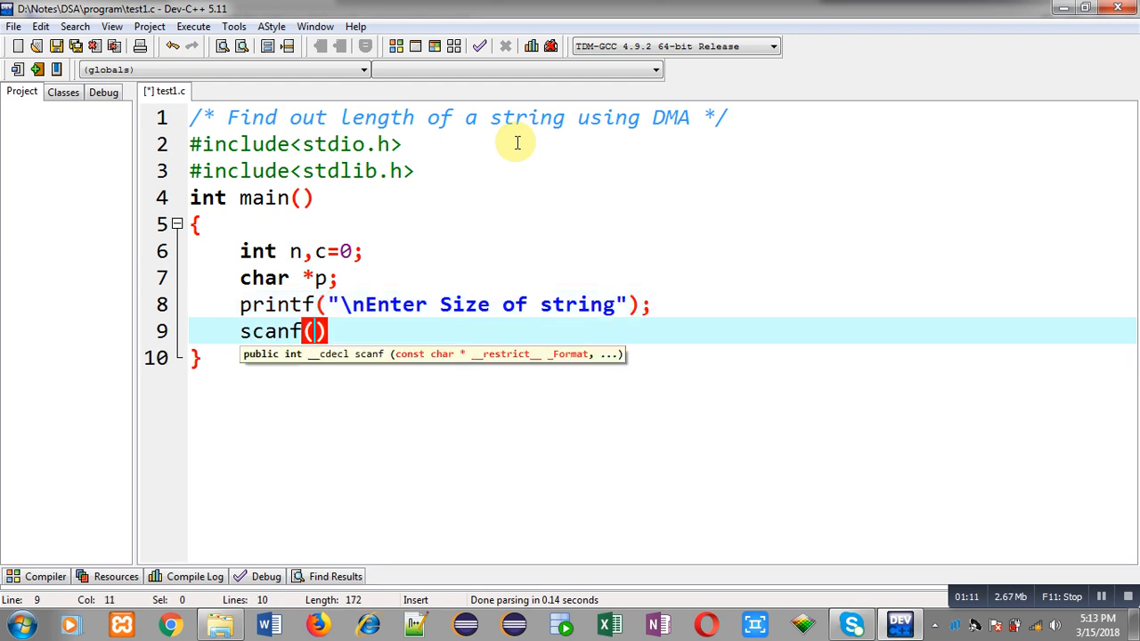
type("\"%d\",")
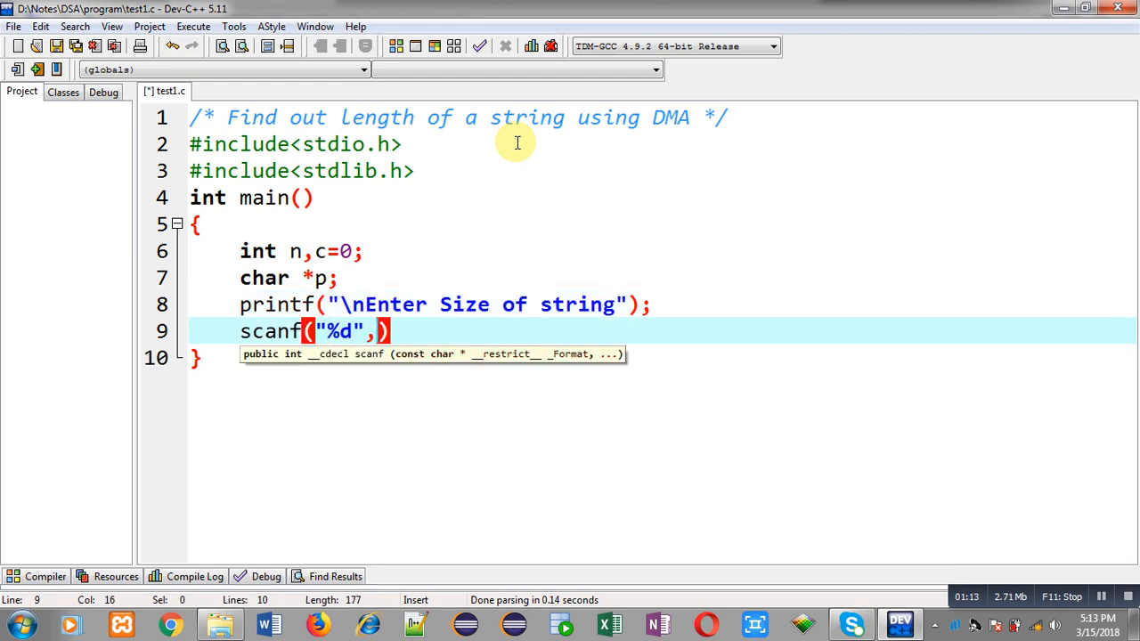
type("&n")
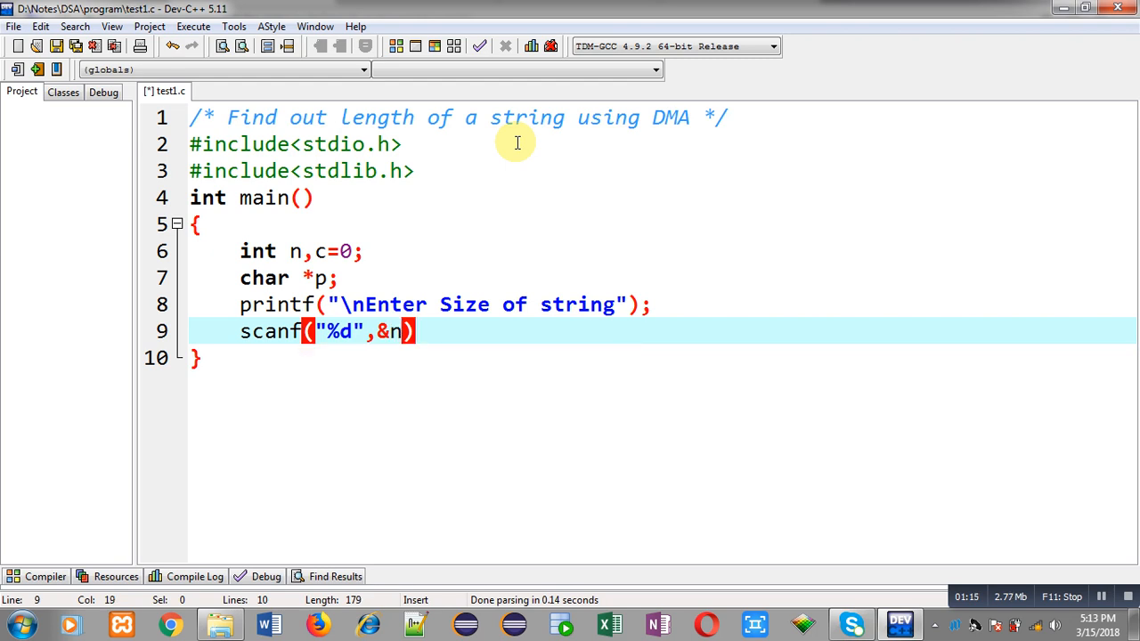
type(";")
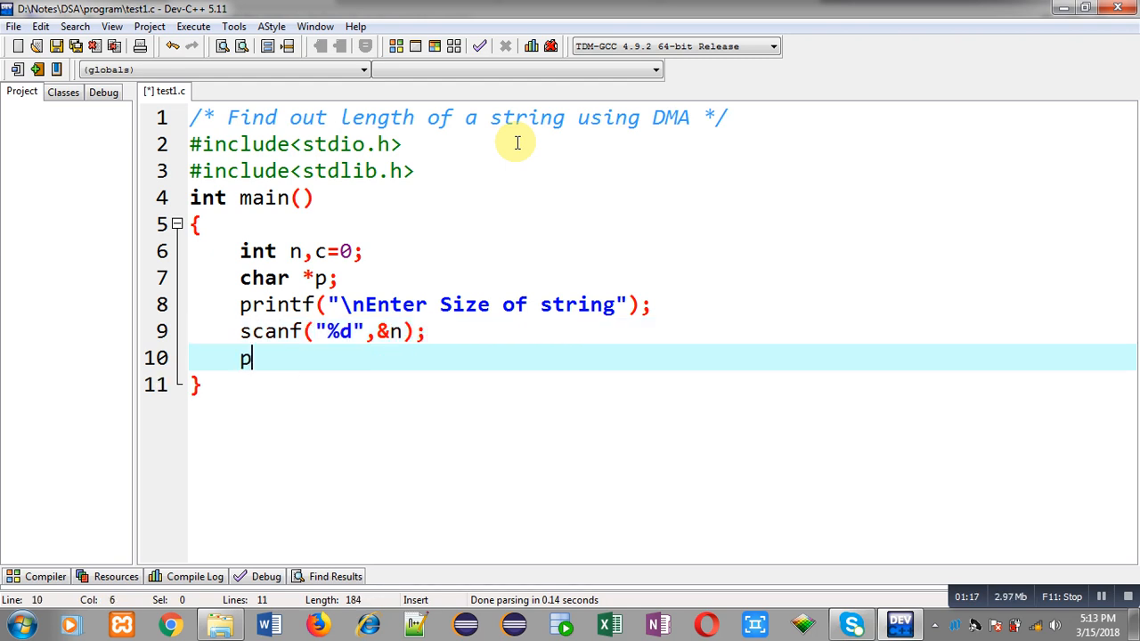
- Write p=(char*)malloc(n*sizeof(char)); to allocate the string buffer
type("=()")
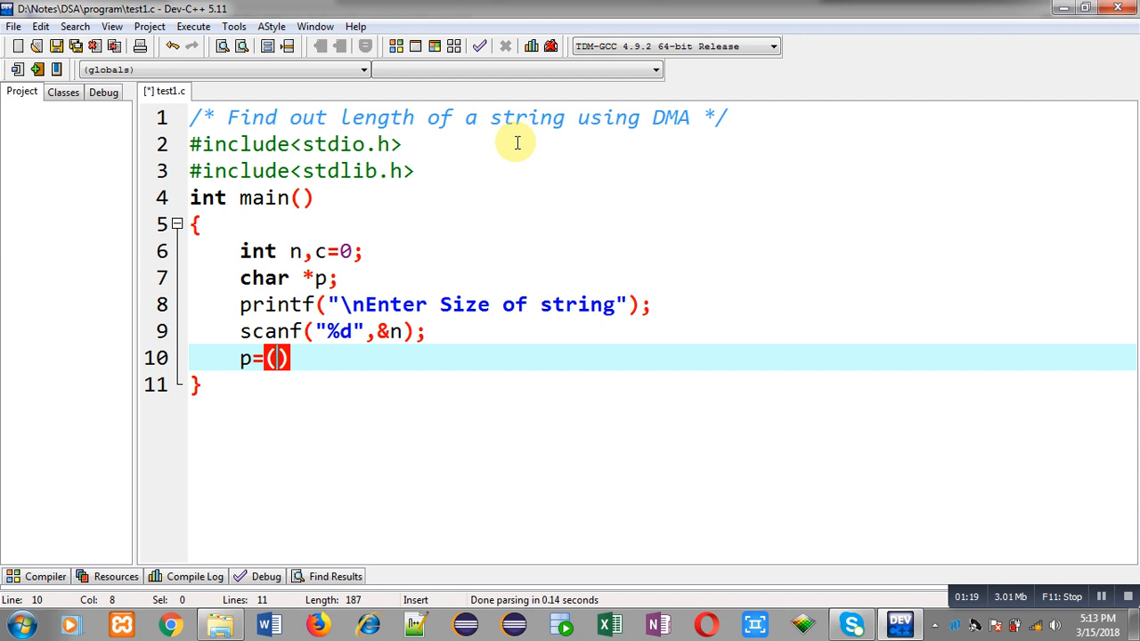
type("char*")
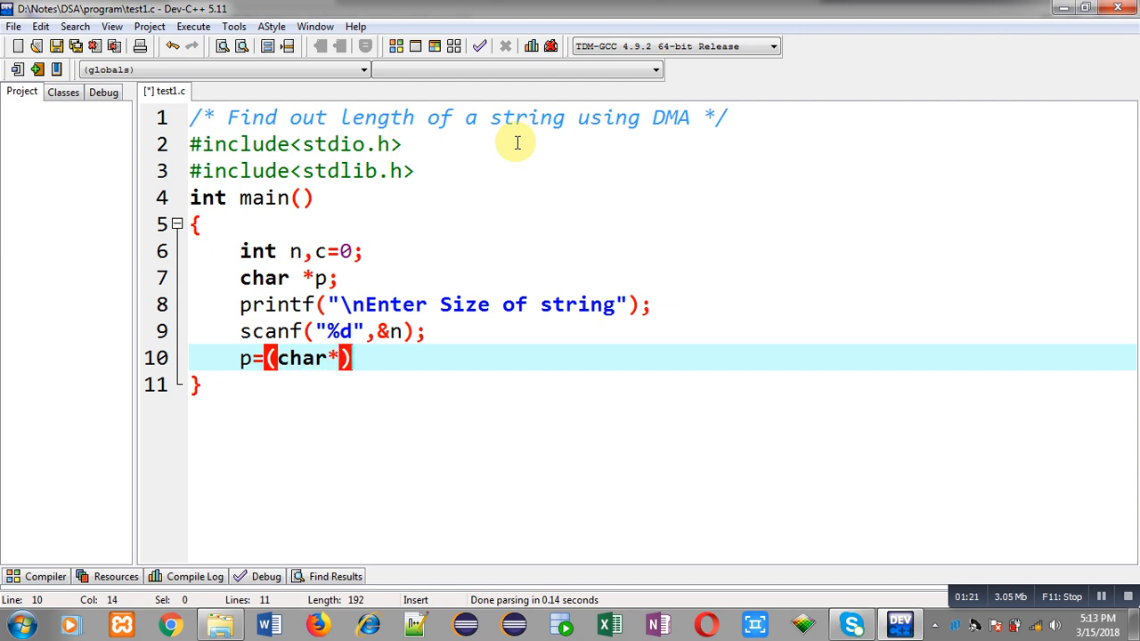
type("malloc(")
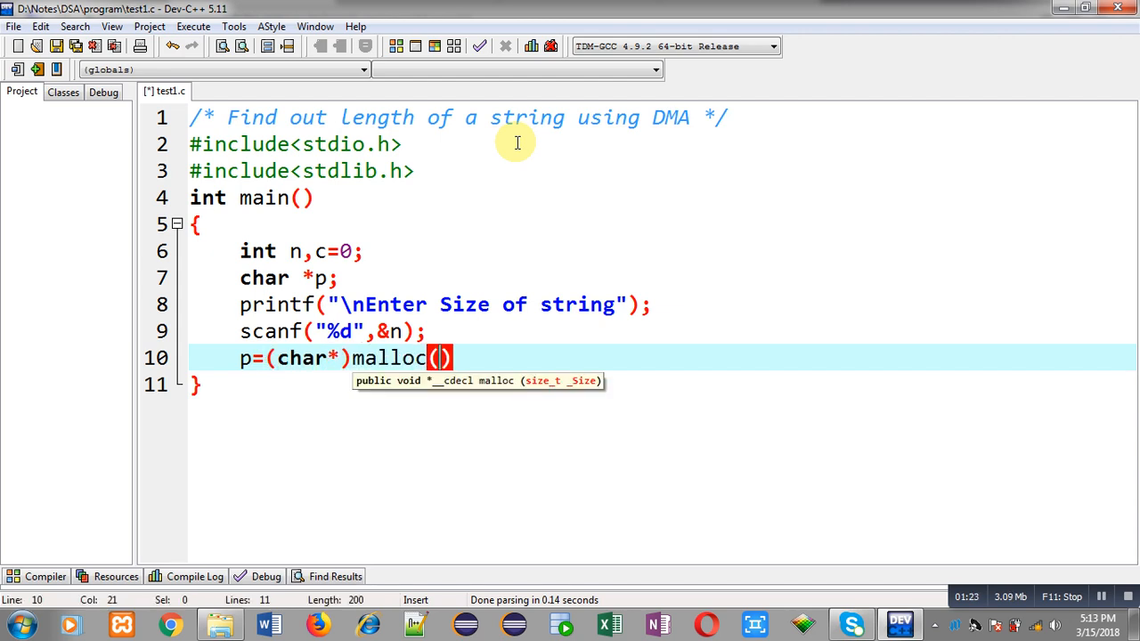
type("n")
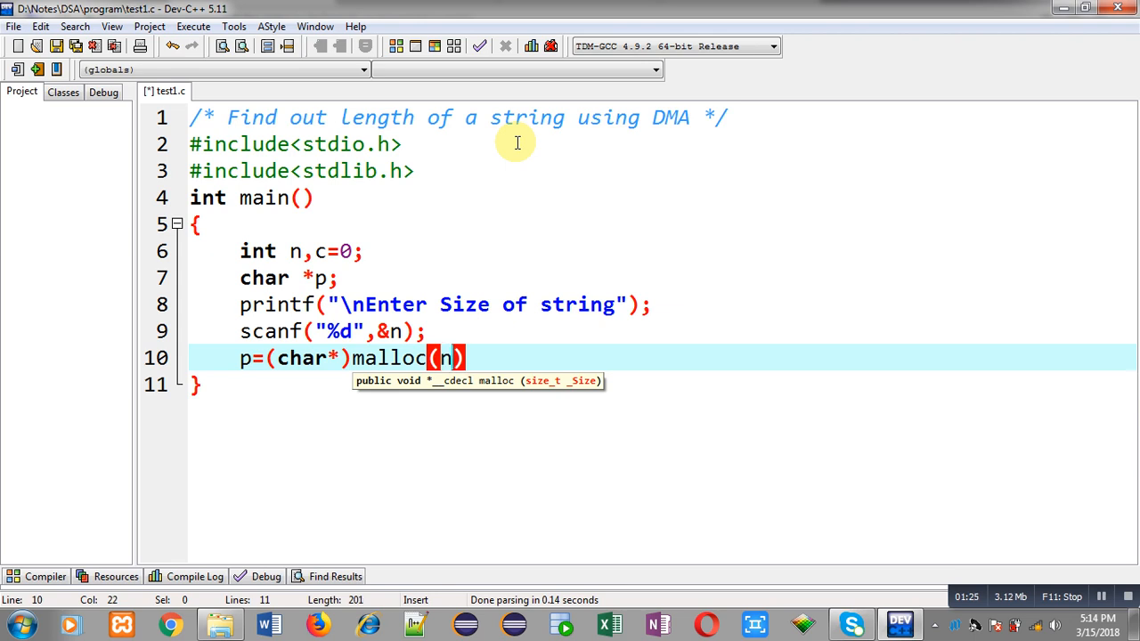
type("*")
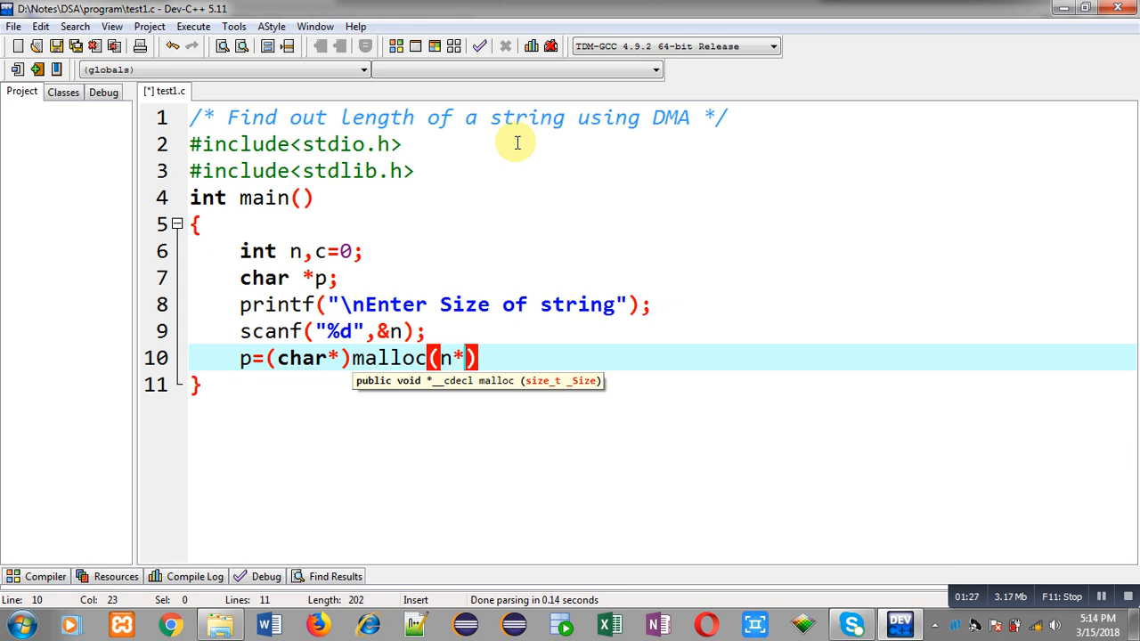
type("sizeof(char)")
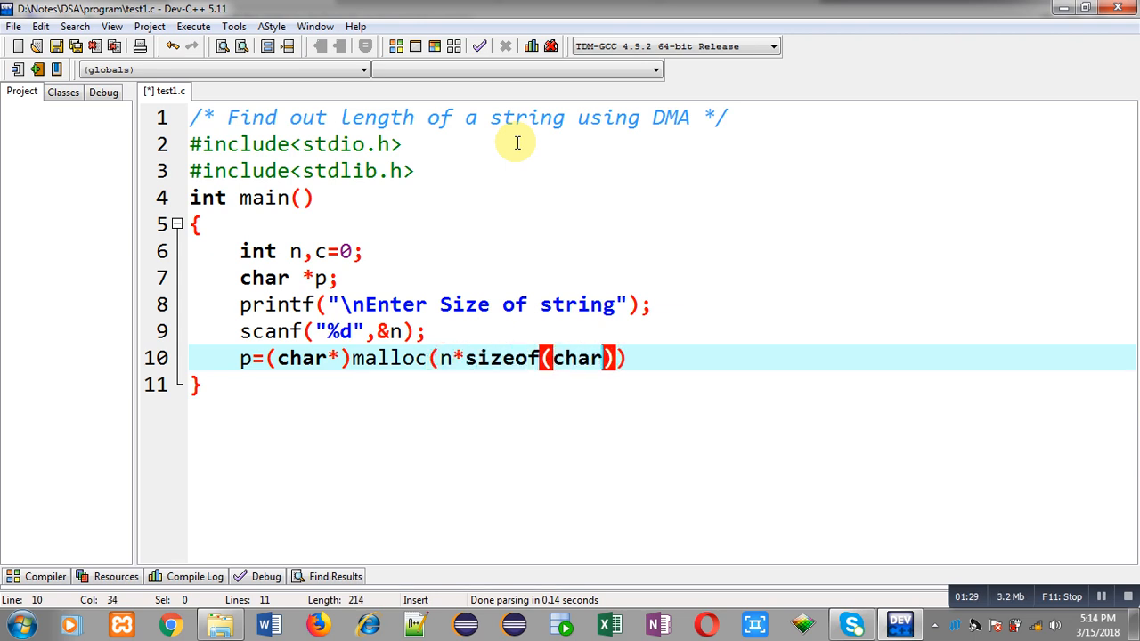
type(";")
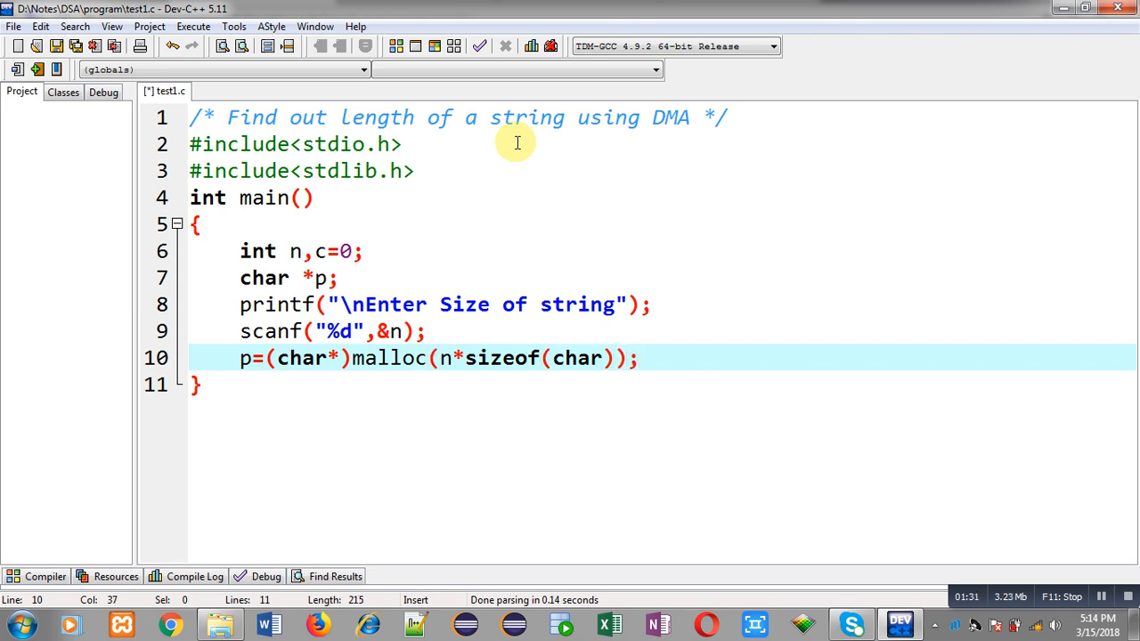
left_click(647, 359)
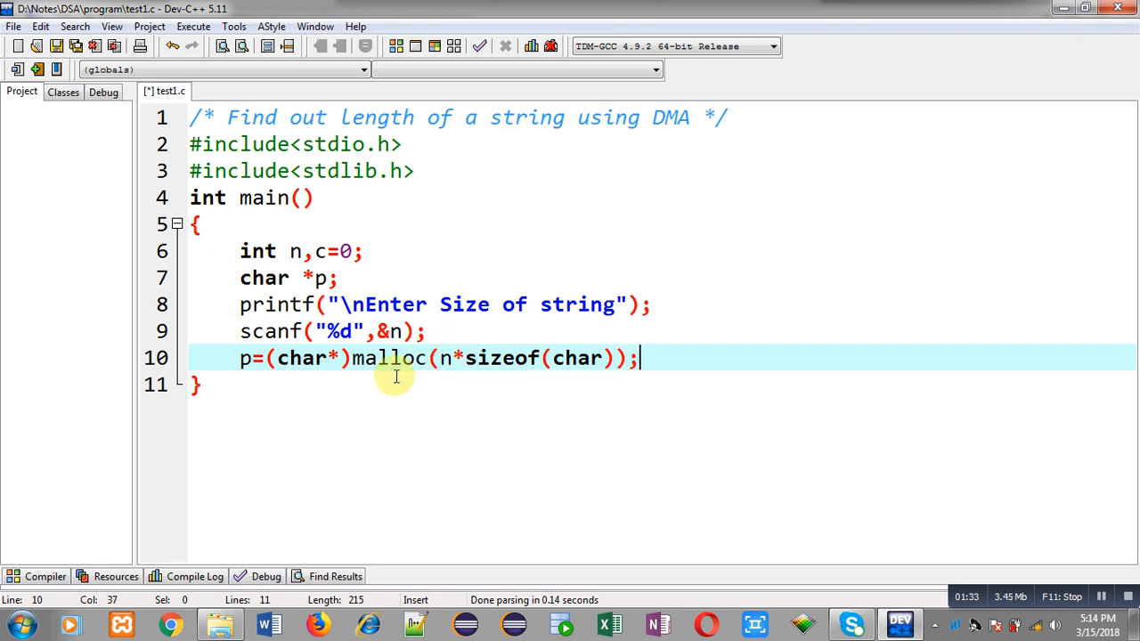
mouse_move(445, 367)
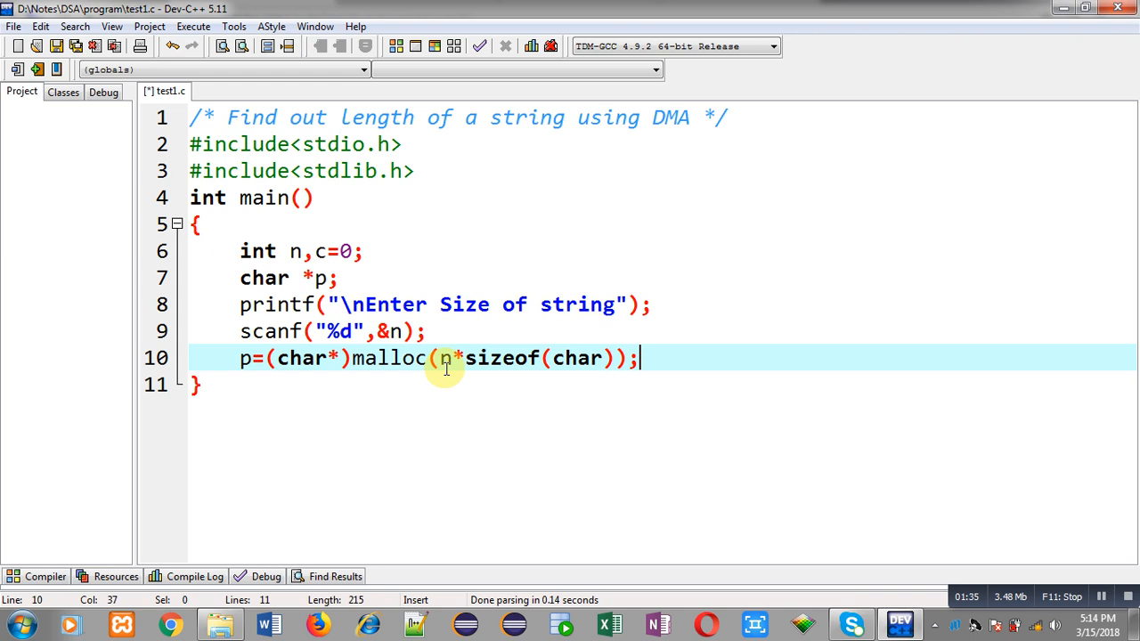
mouse_move(472, 365)
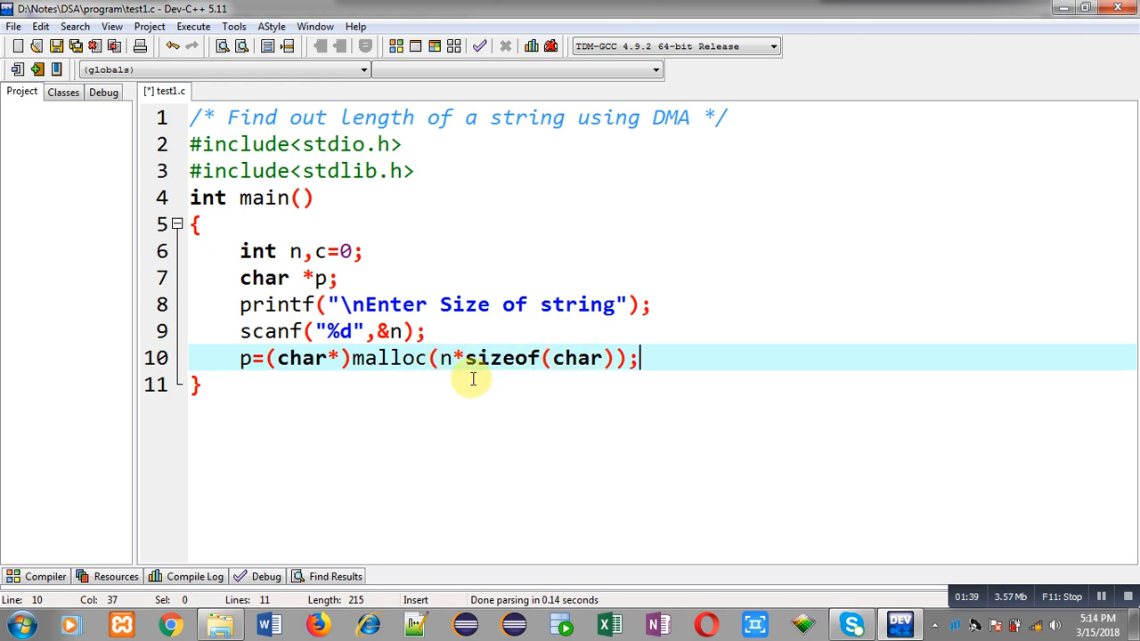
mouse_move(378, 363)
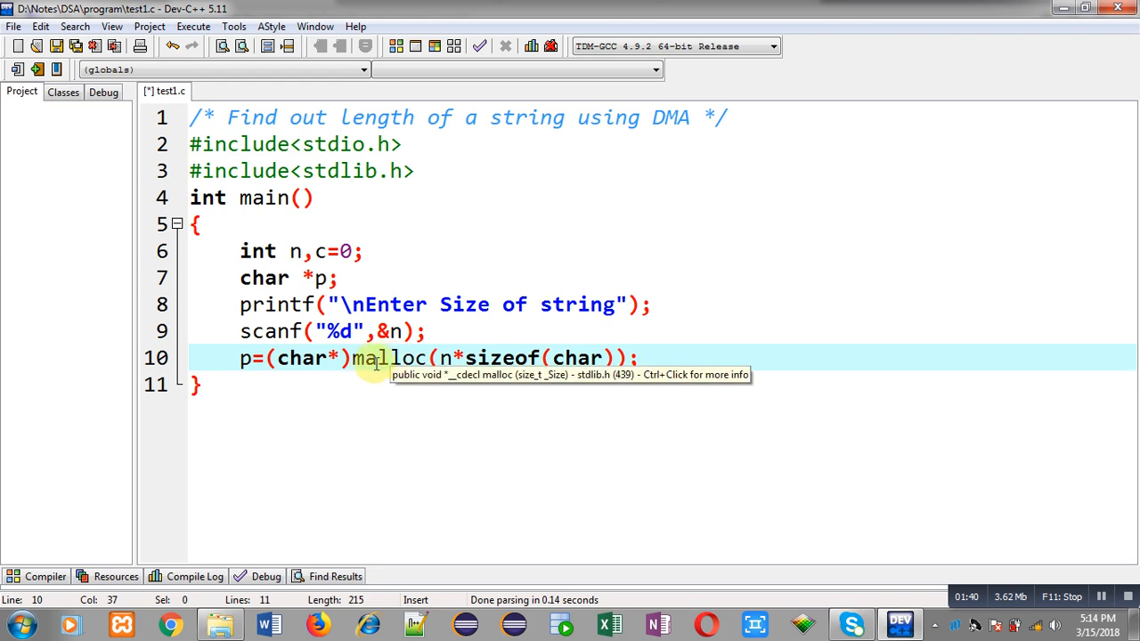
mouse_move(361, 377)
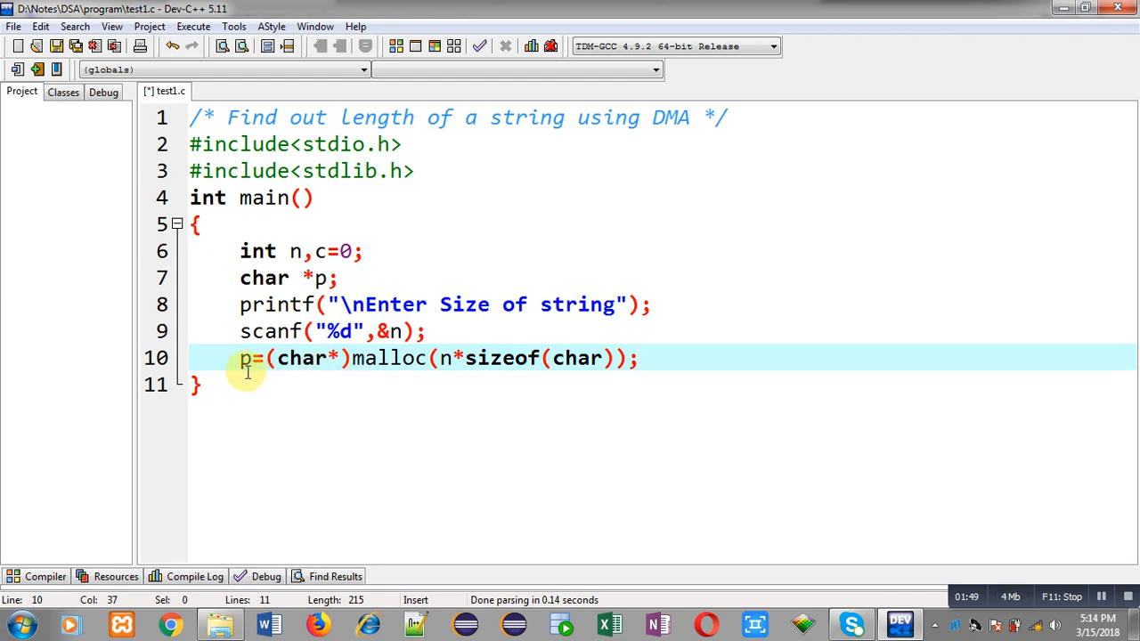
- Append a //DMA comment to the malloc line
left_click(728, 357)
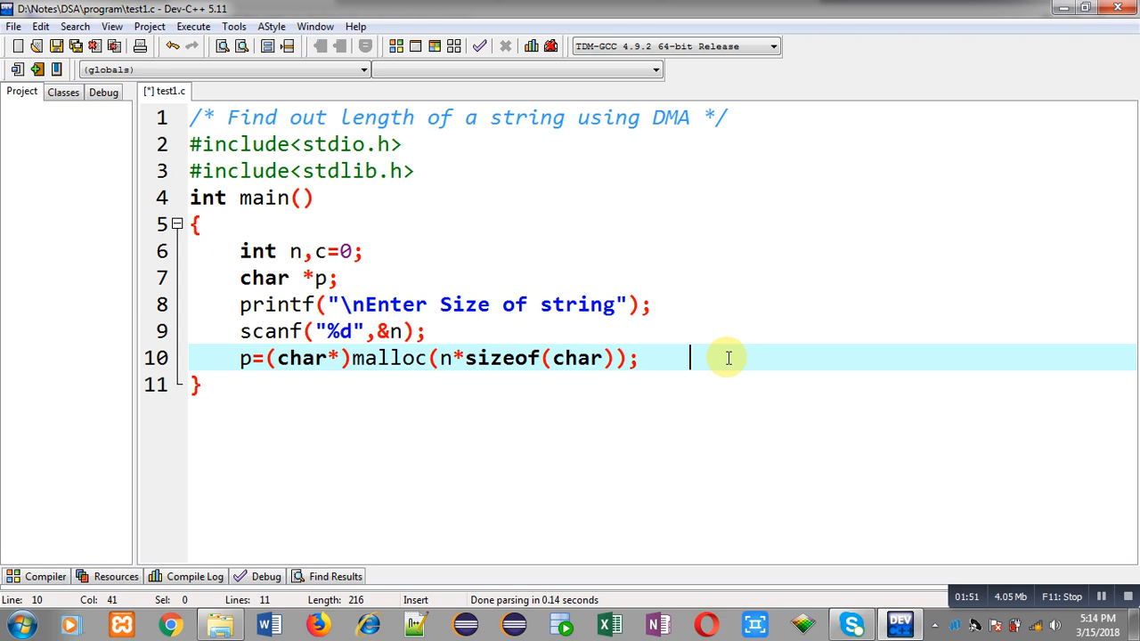
type("//")
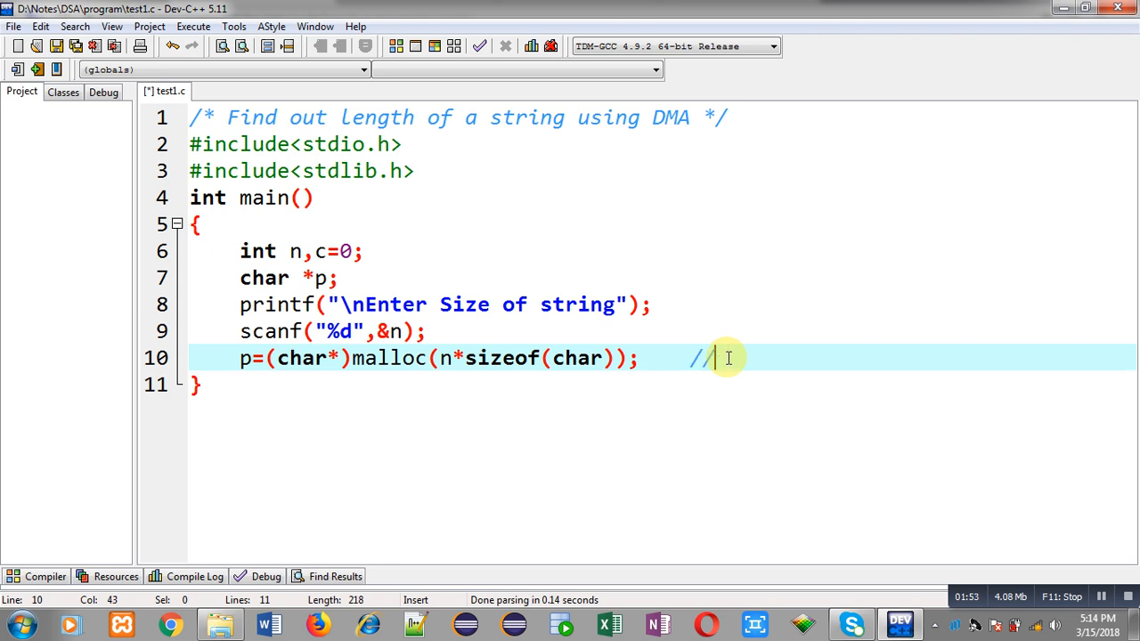
type("DMA")
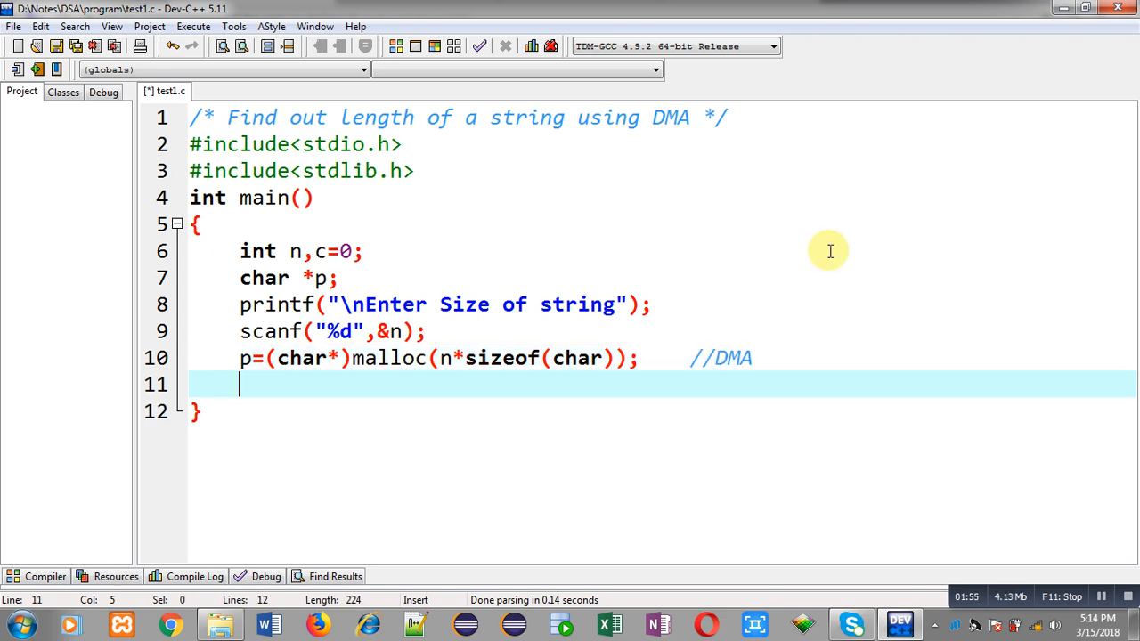
- Print "\nEnter String = " and call fflush(stdin); on the following lines
type("printf(\"\\nE")
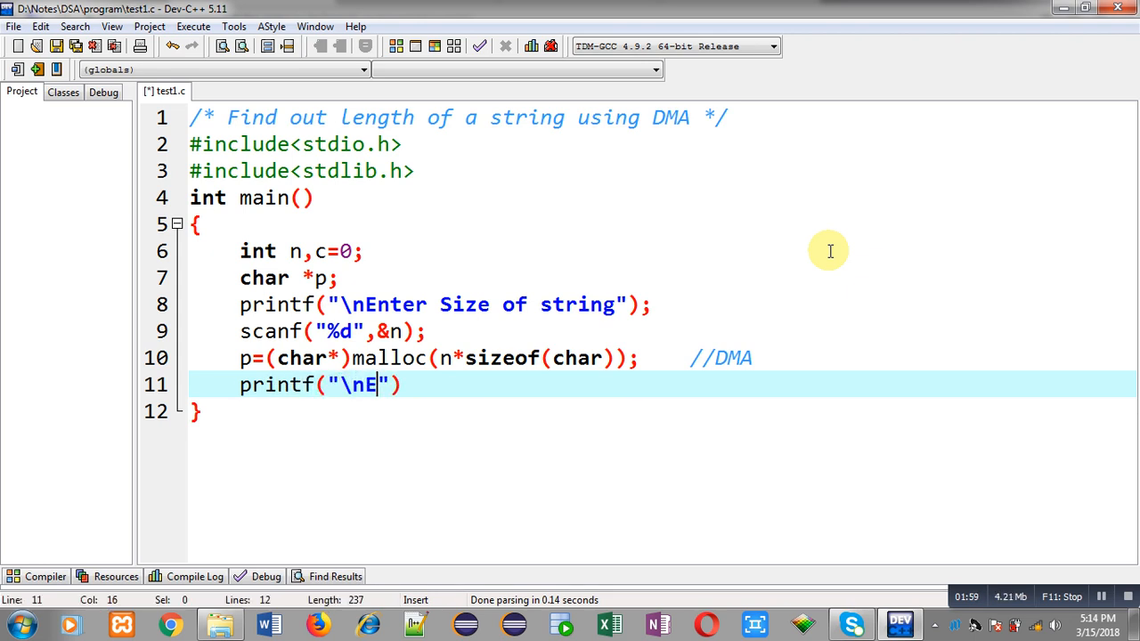
type("nter String =")
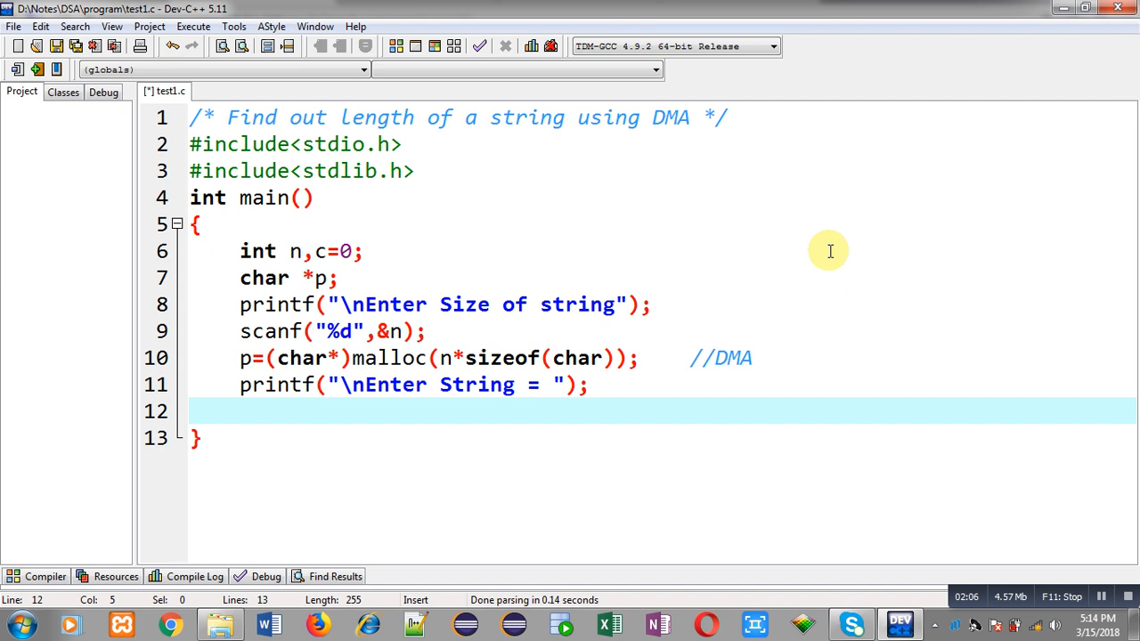
type("flush(")
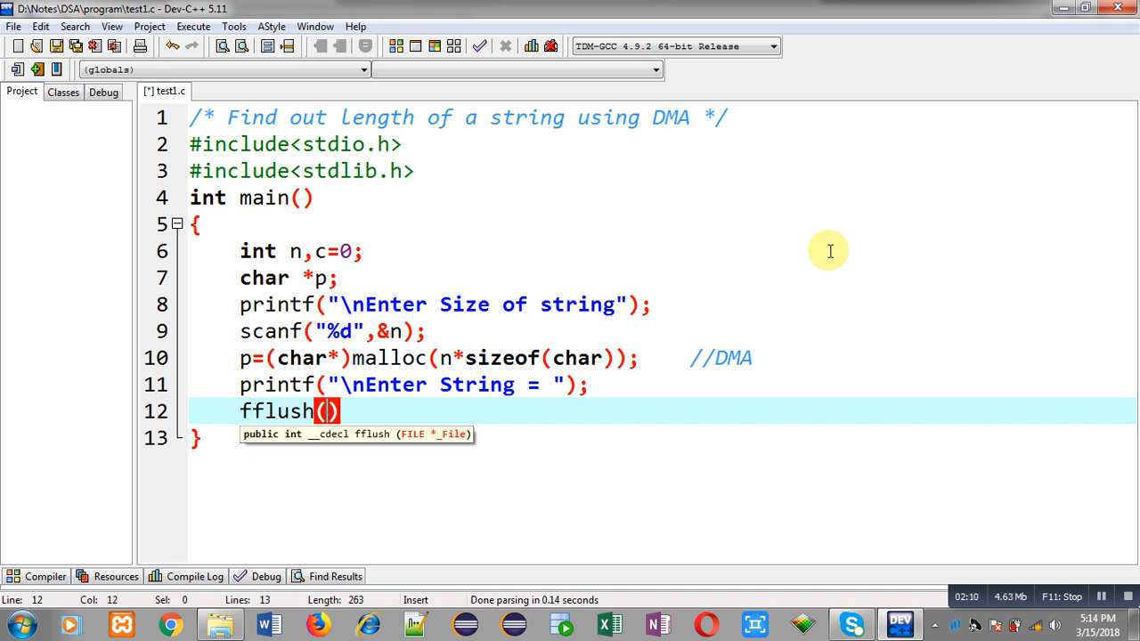
type("stdk")
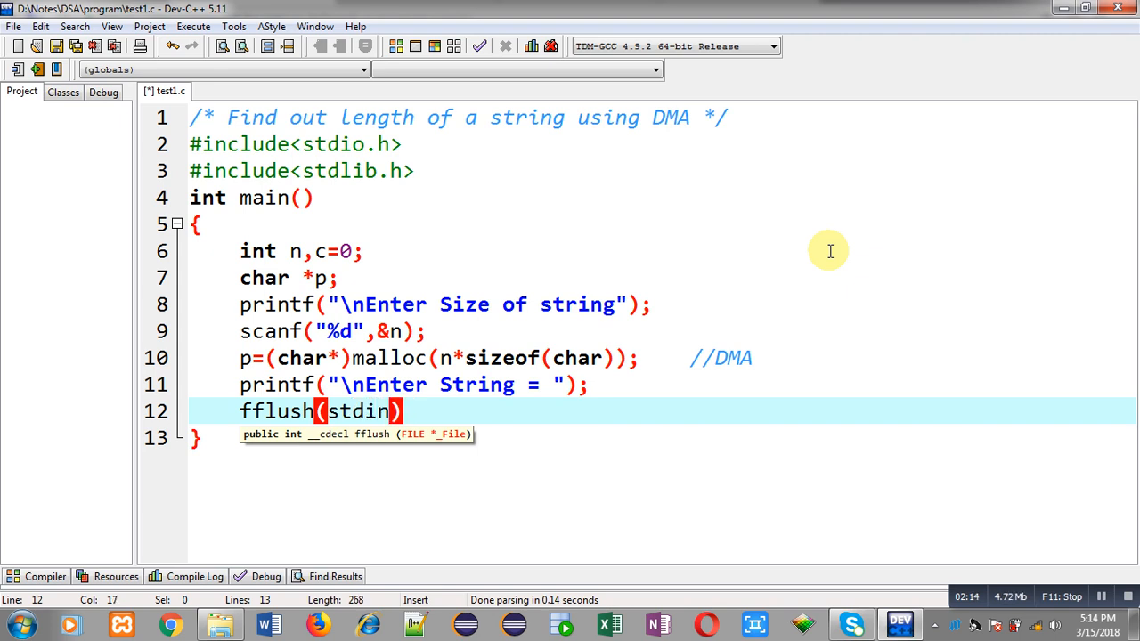
type(");")
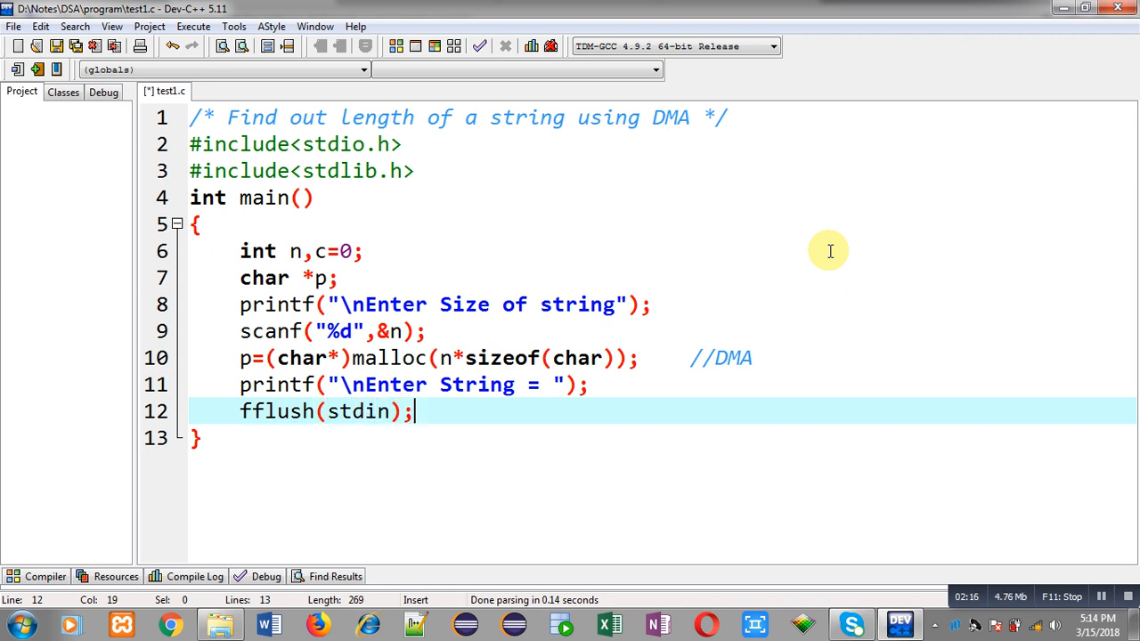
key("Enter")
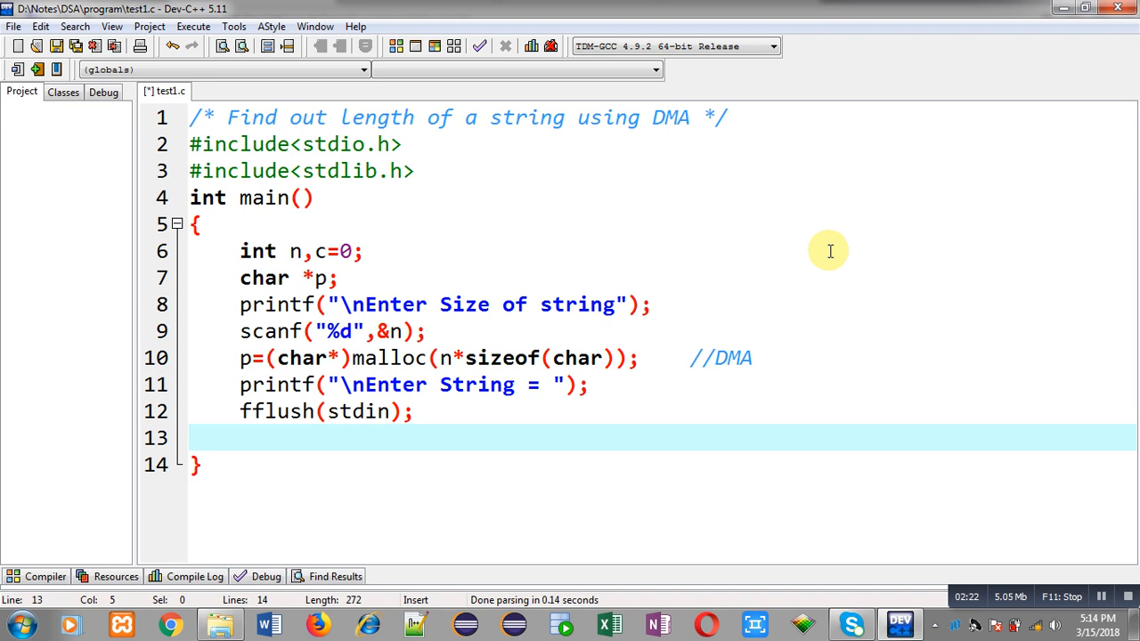
- Type gets(p); to read the string into p
type("gets(")
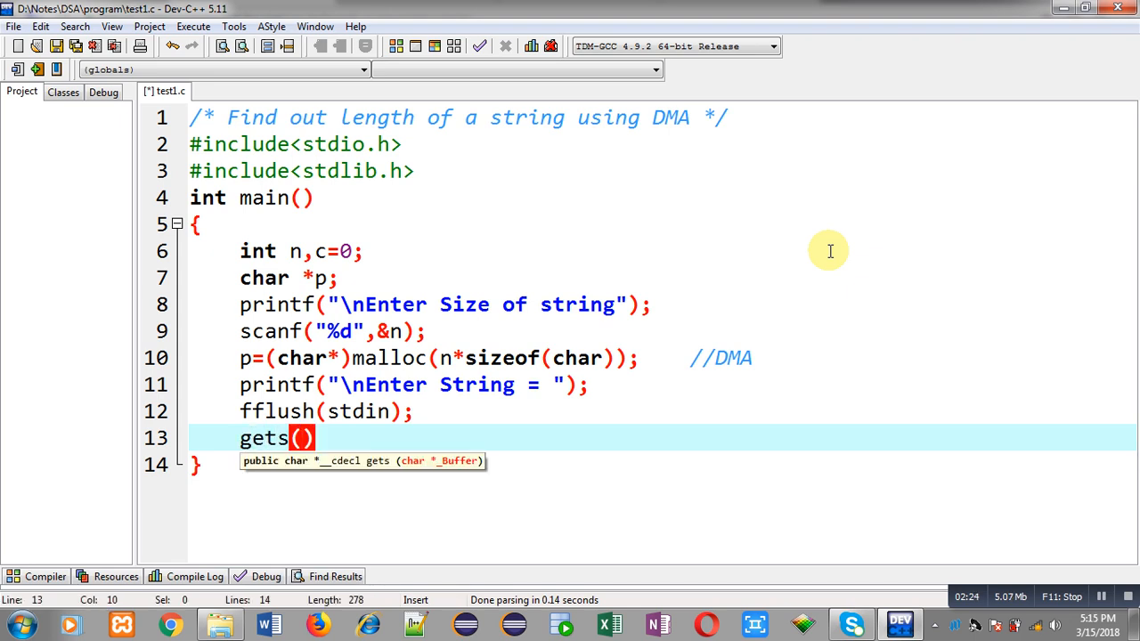
type("p")
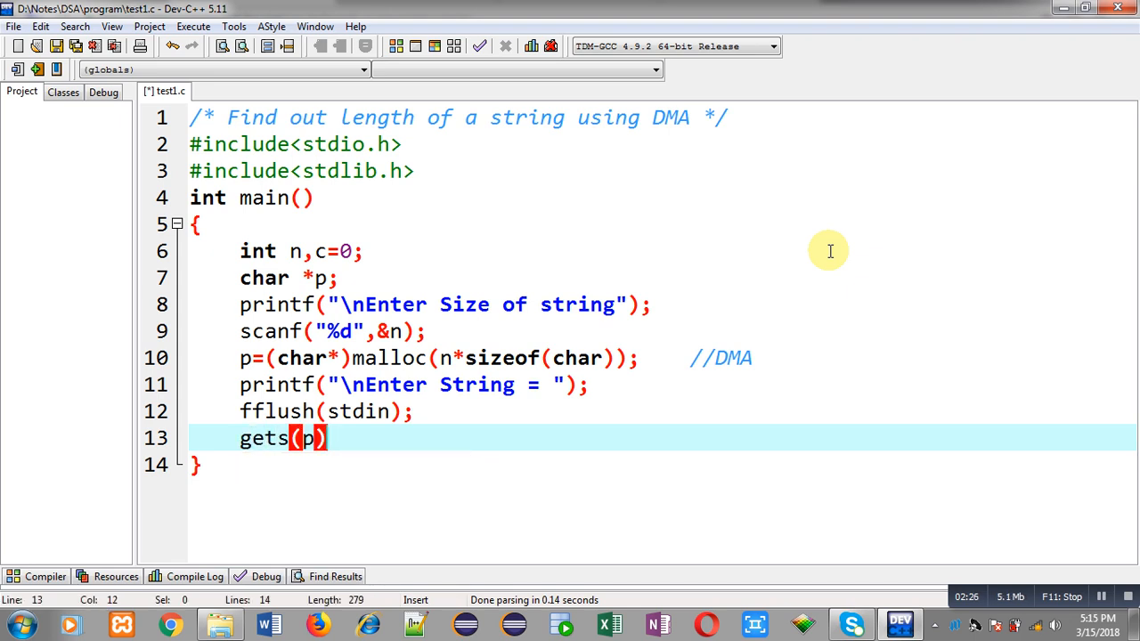
type(";")
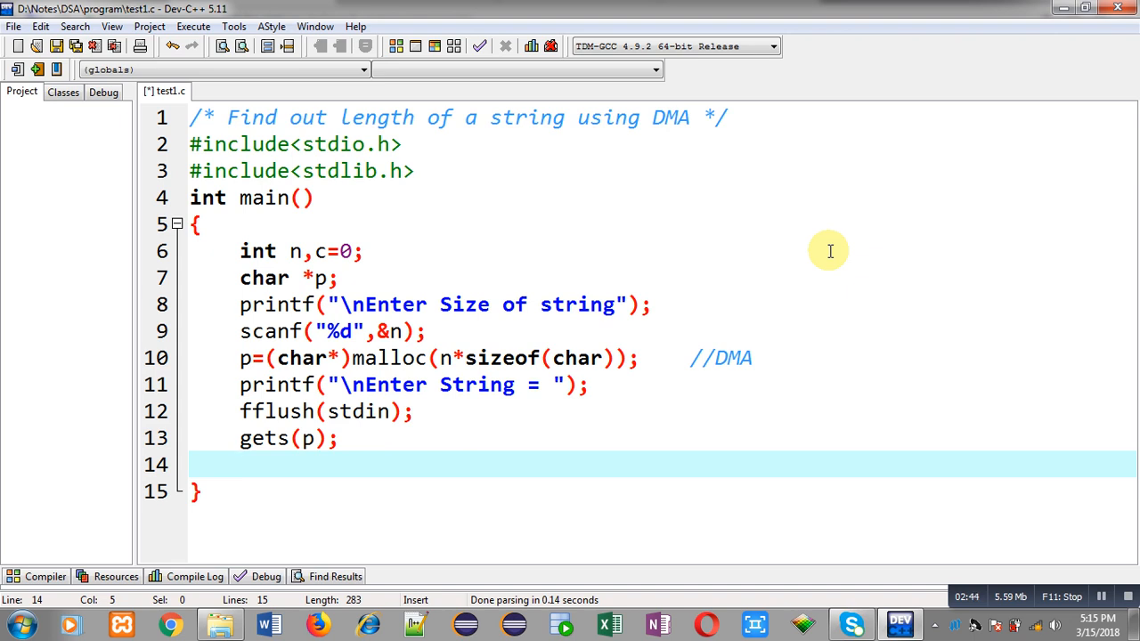
- Declare i, set i=0, and open while(*(p+i)!='\0') with empty braces
type("for")
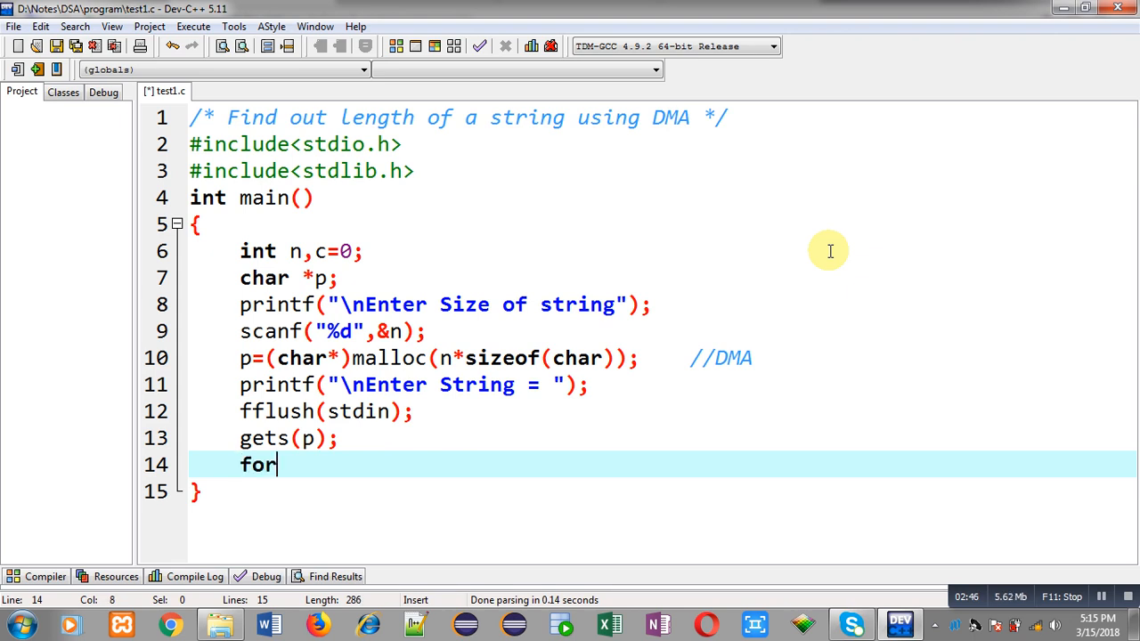
type("while")
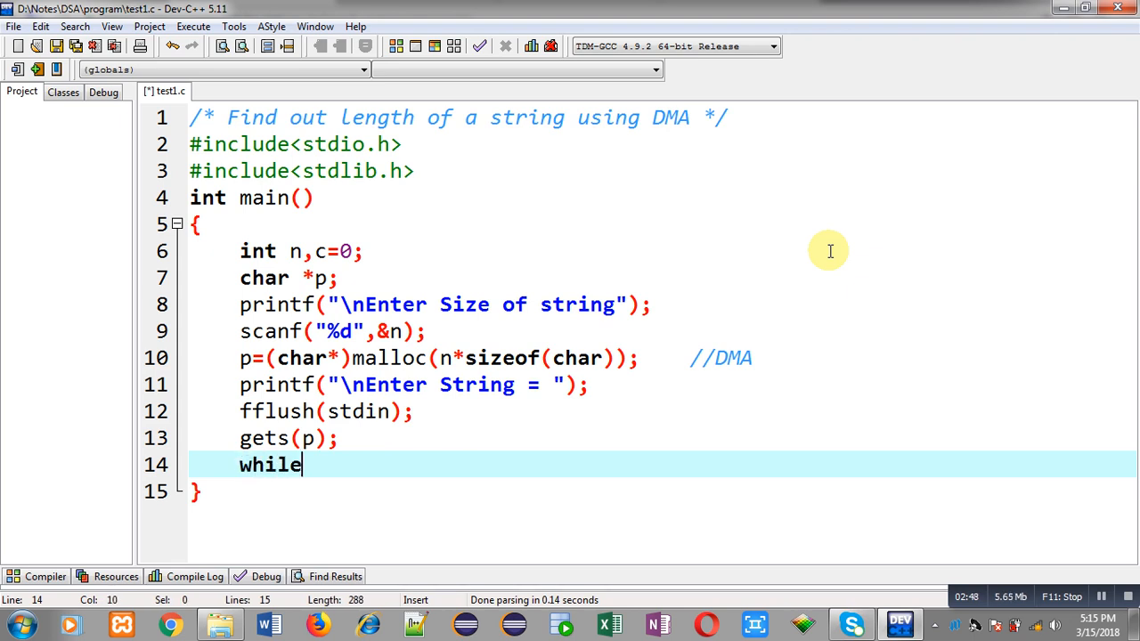
type("()")
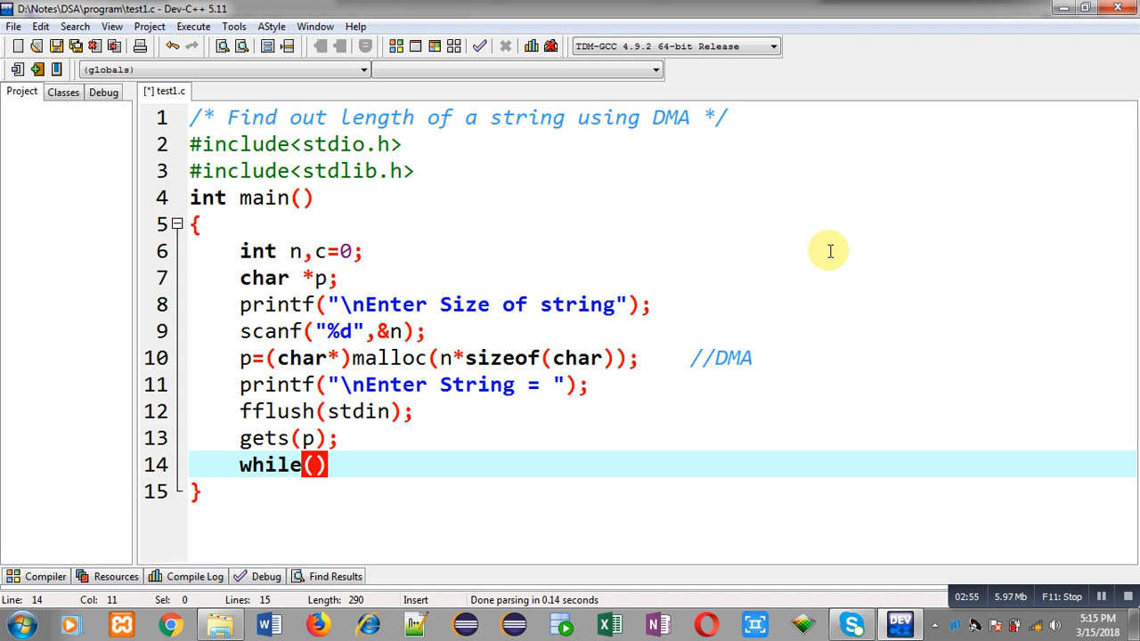
type("*(")
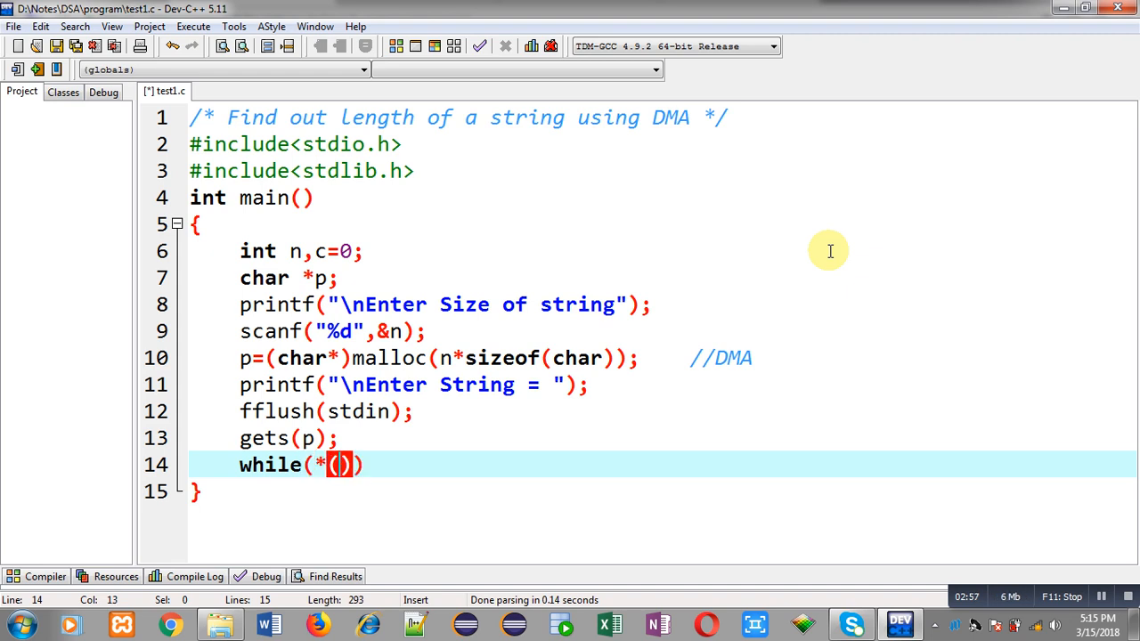
type("p")
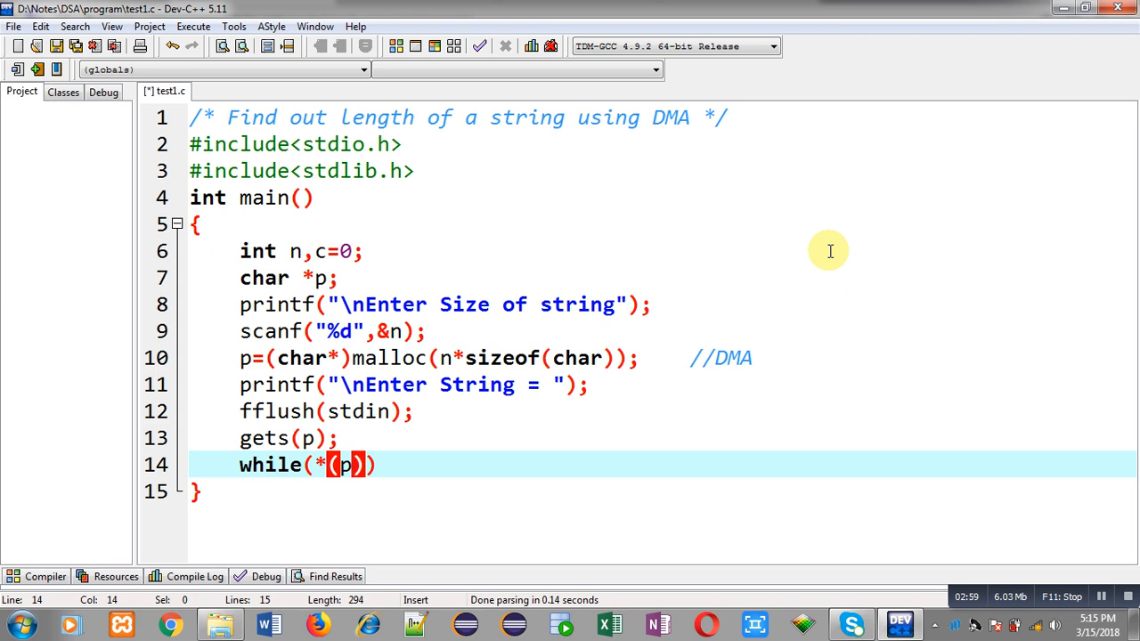
type("+i")
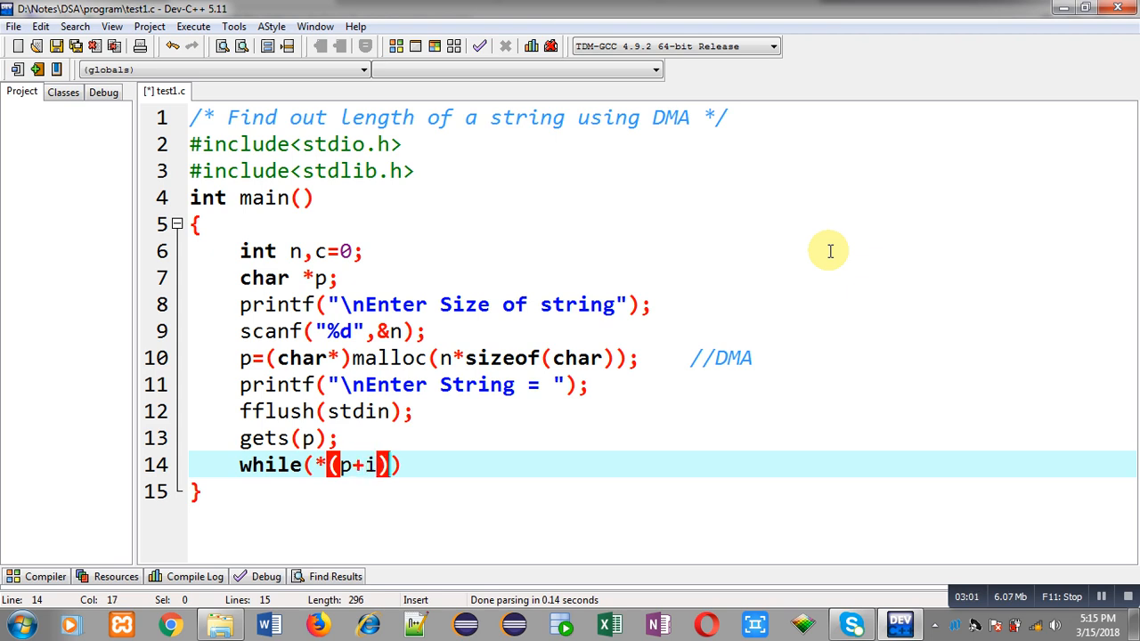
type("!='\\")
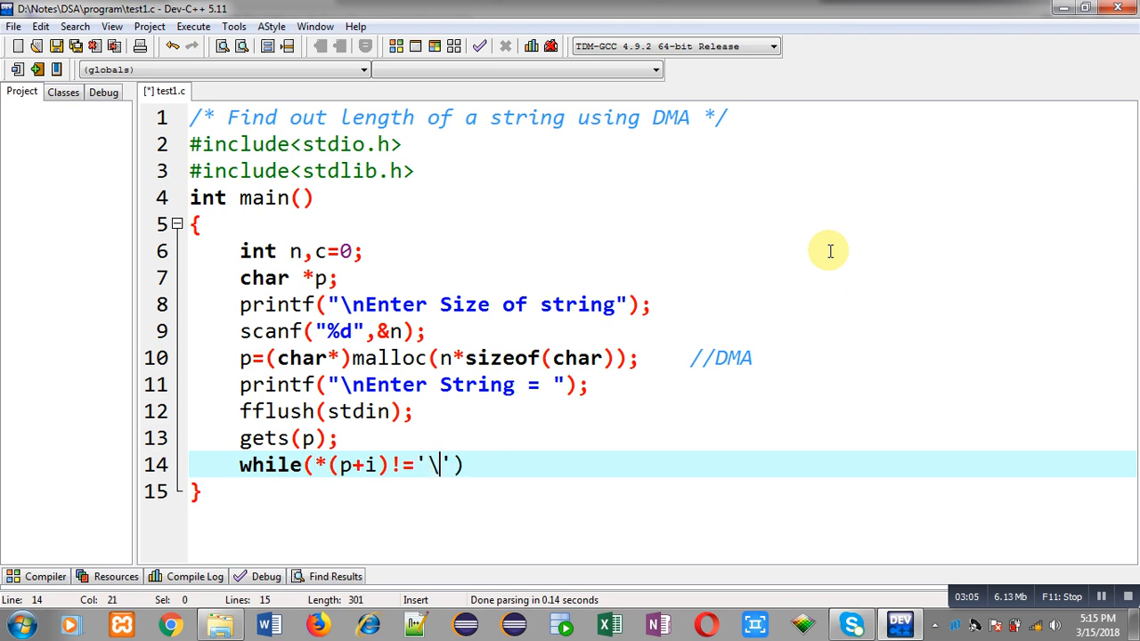
type("0")
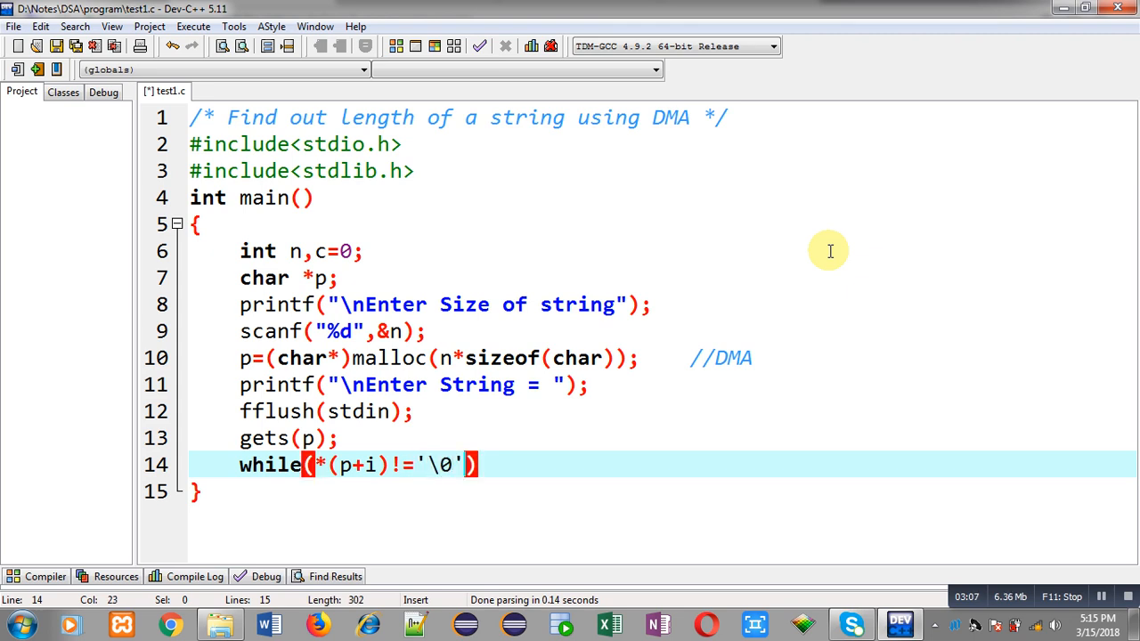
type("{")
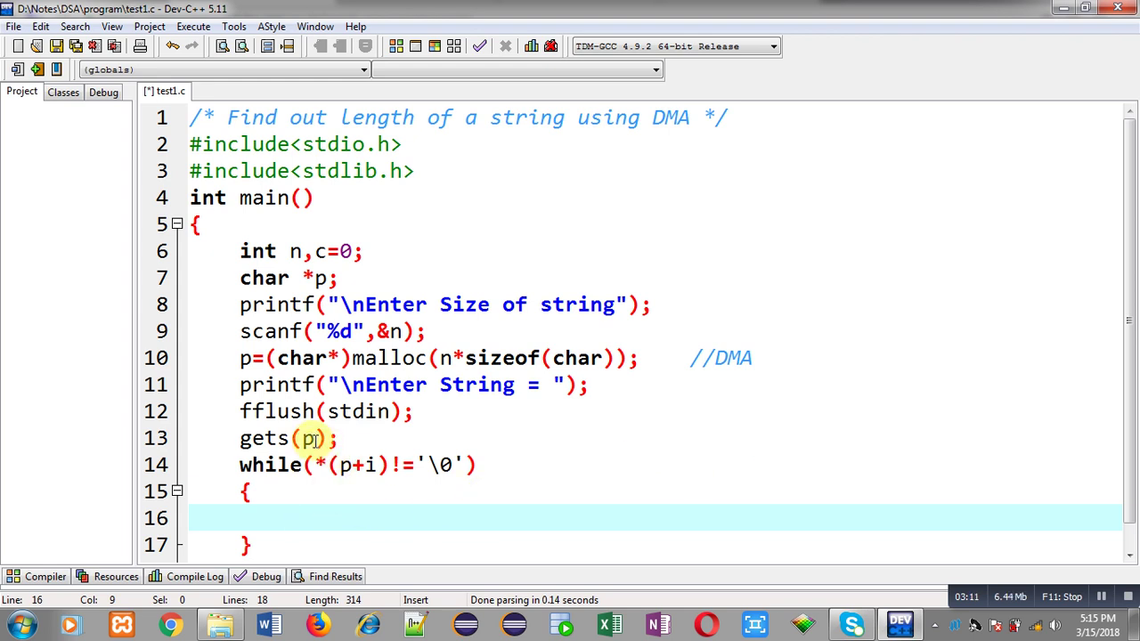
type("i=0;")
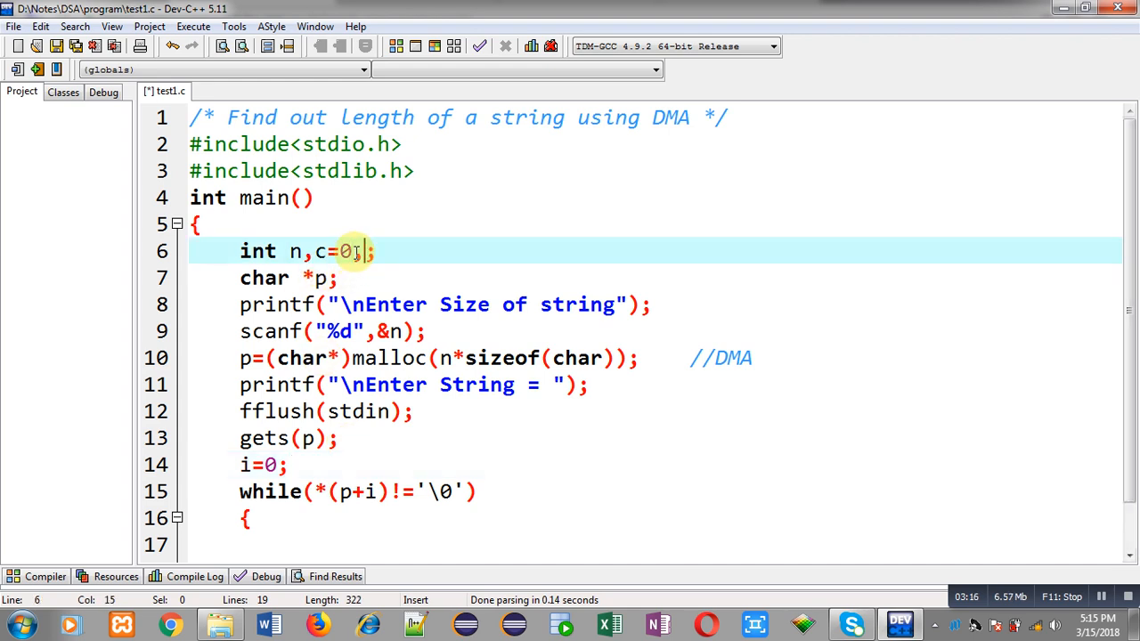
type(",i")
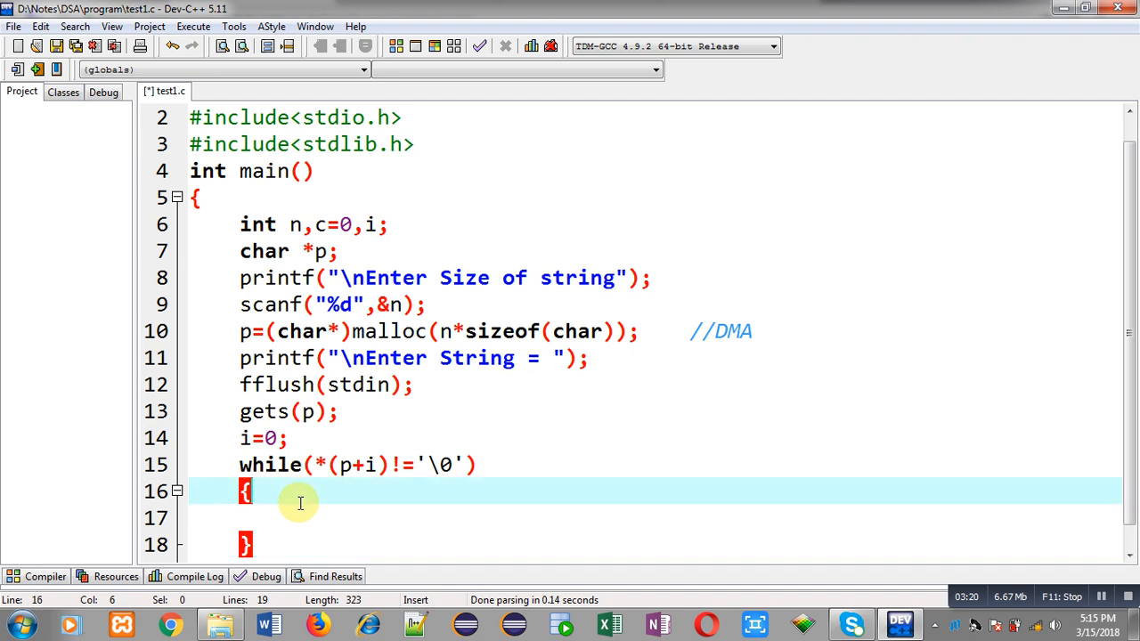
left_click(369, 465)
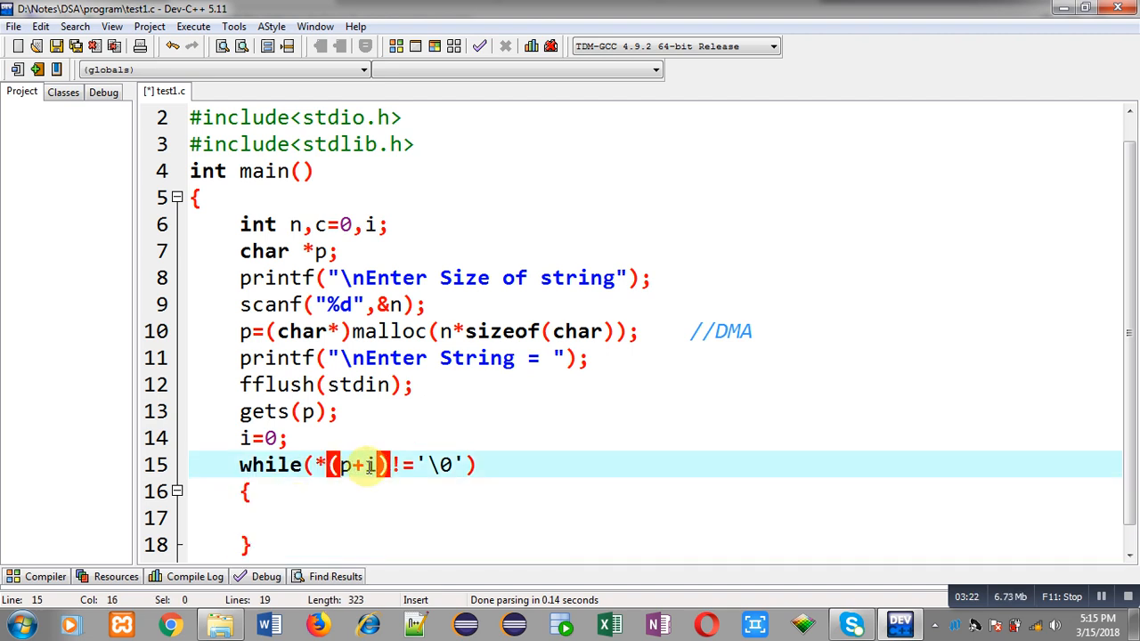
mouse_move(352, 465)
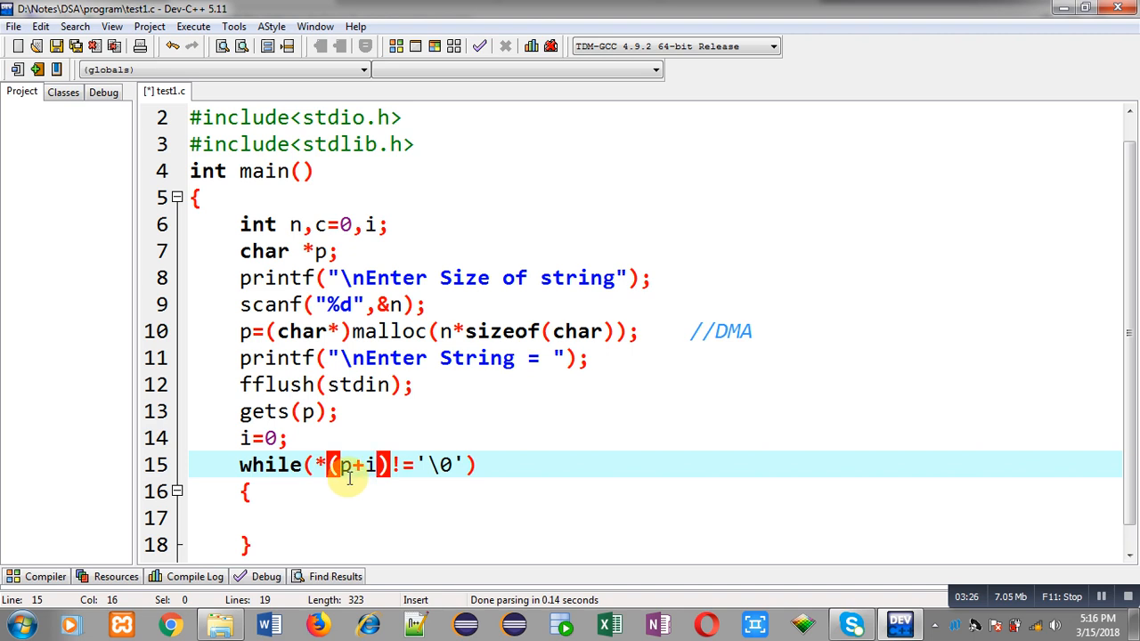
mouse_move(314, 481)
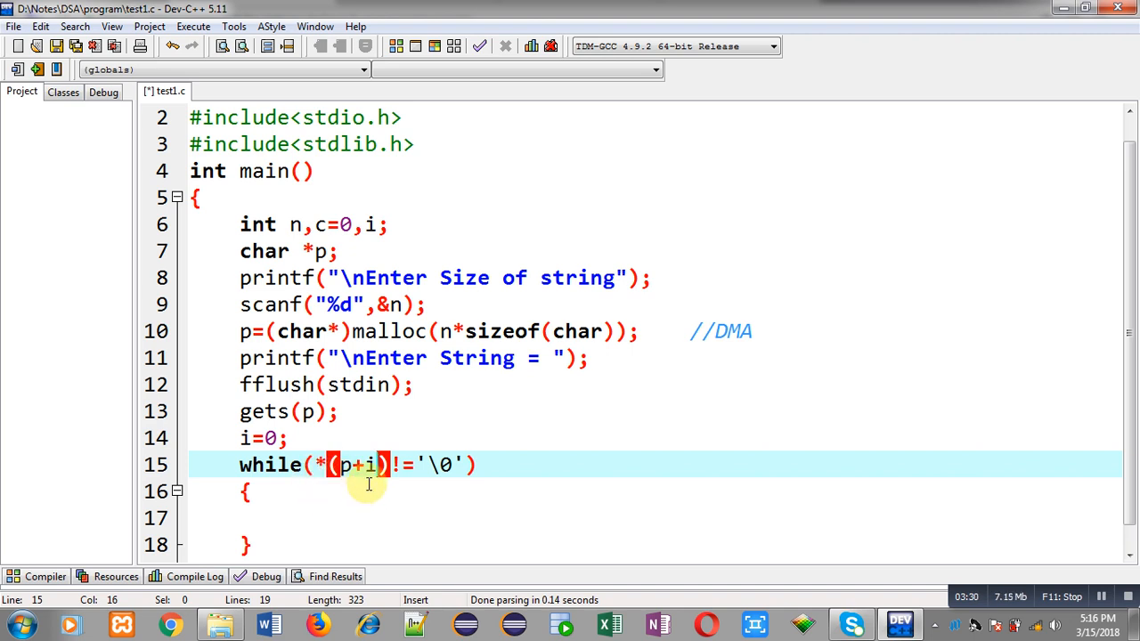
mouse_move(383, 481)
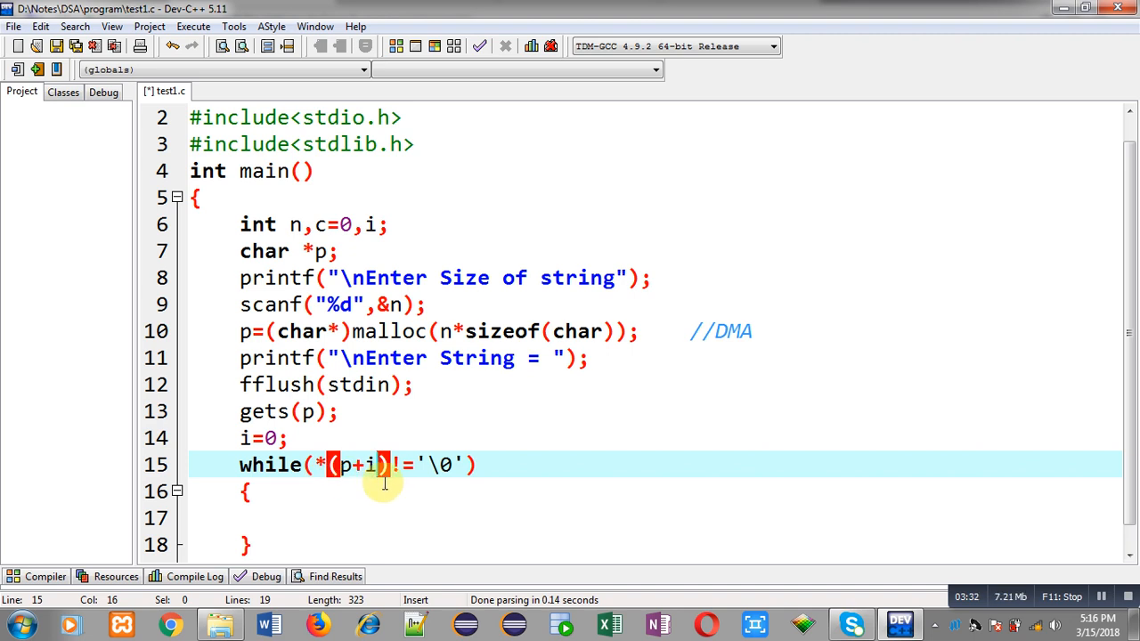
mouse_move(283, 515)
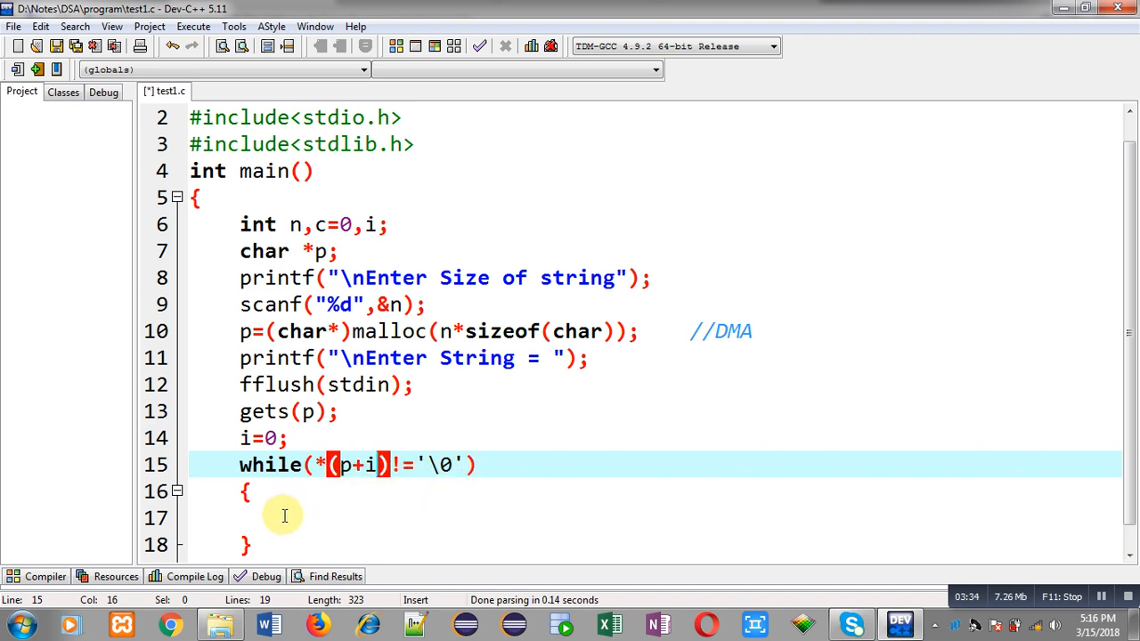
- Put c++; and i++; inside the while loop body
type("c++;")
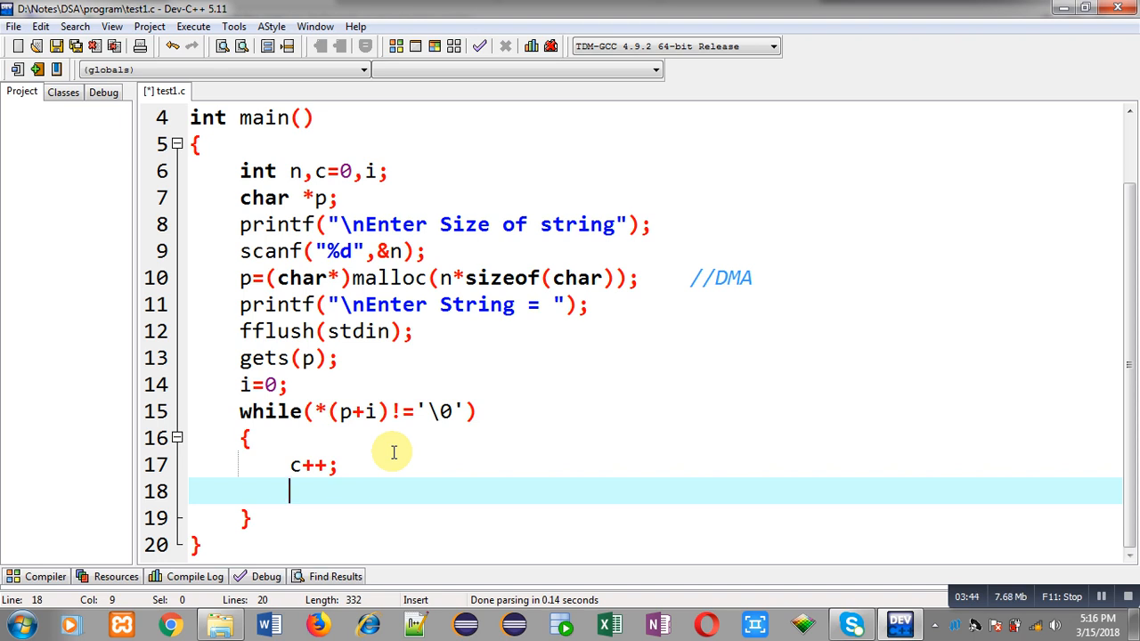
type("i++;")
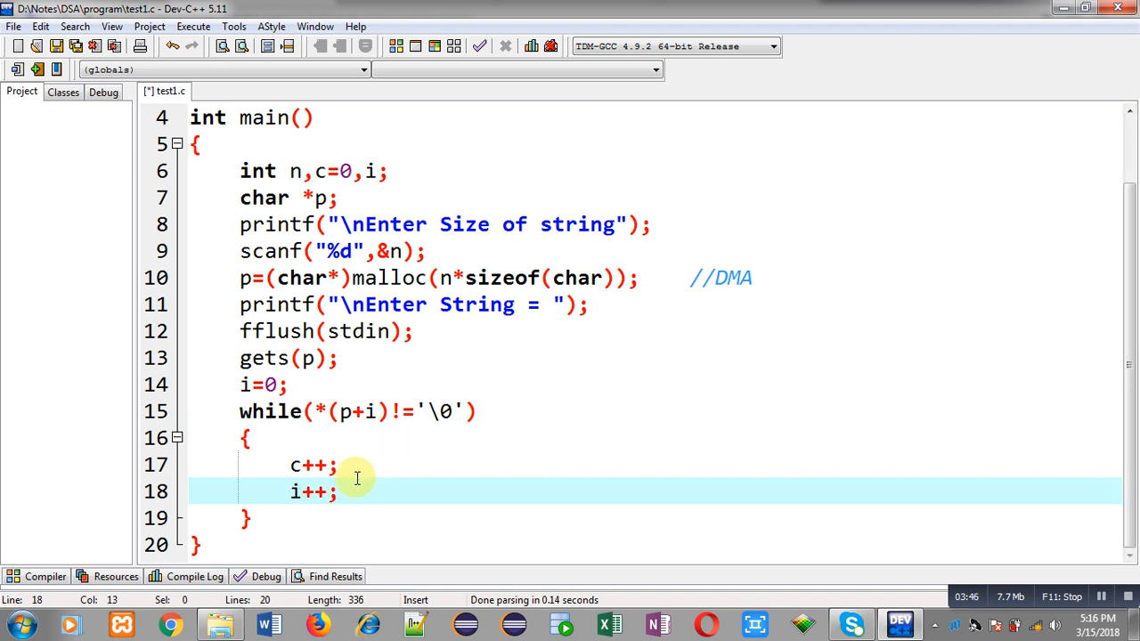
mouse_move(341, 490)
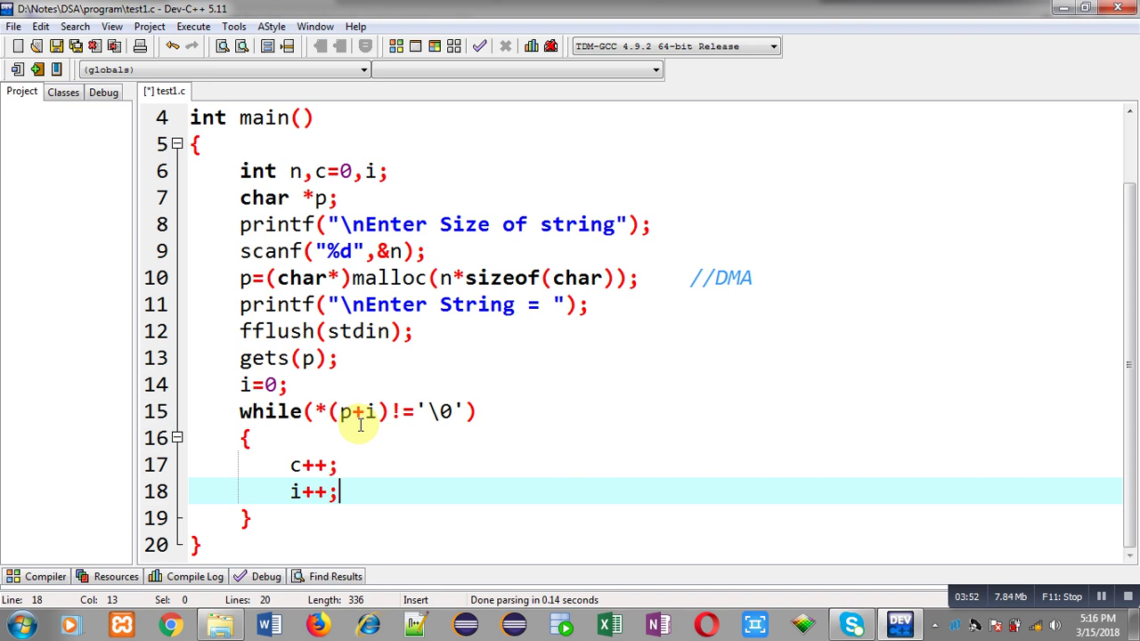
mouse_move(322, 423)
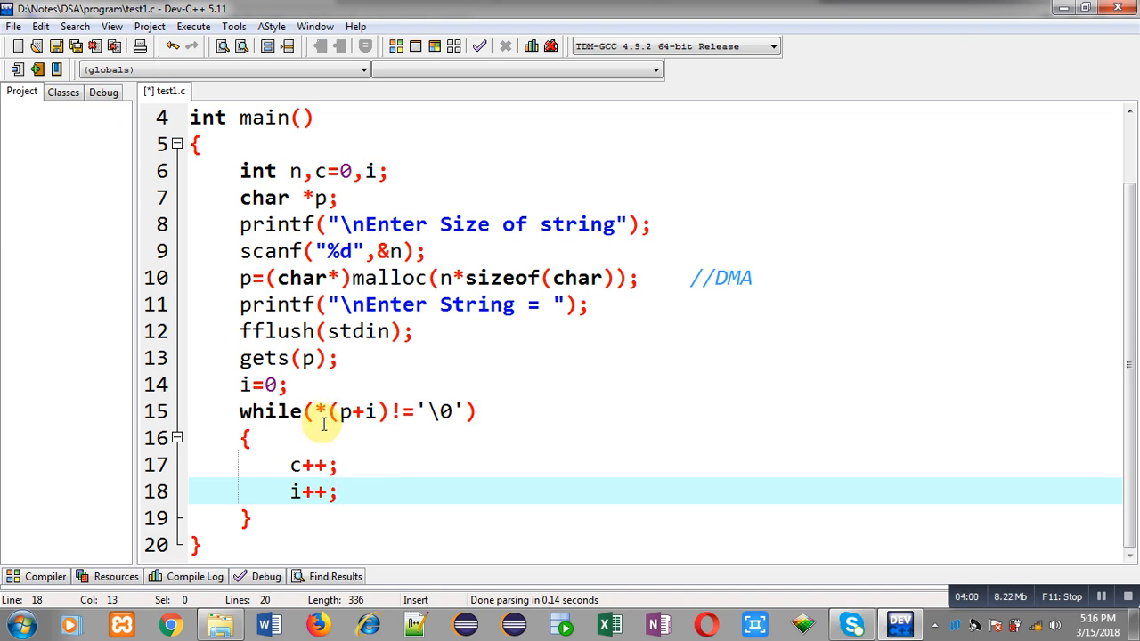
mouse_move(331, 423)
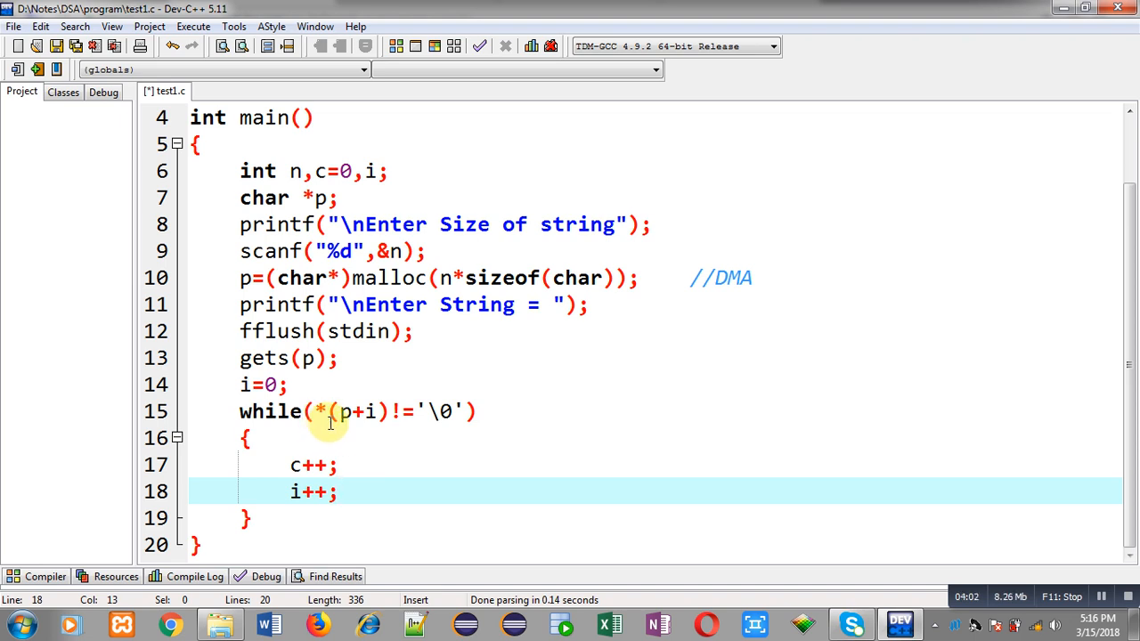
mouse_move(369, 425)
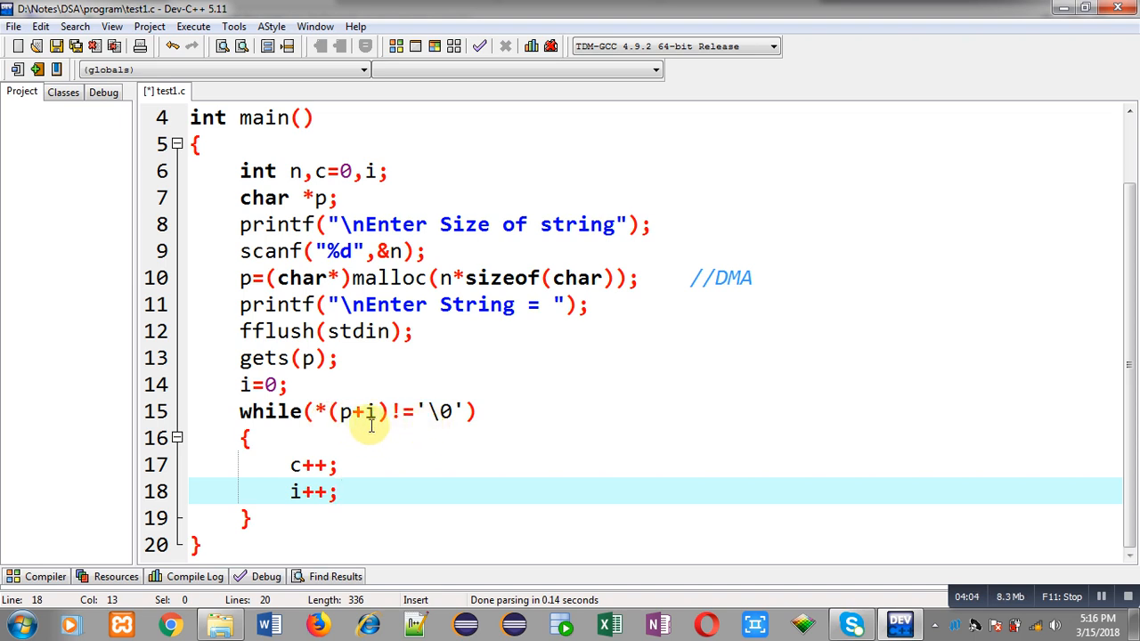
mouse_move(346, 411)
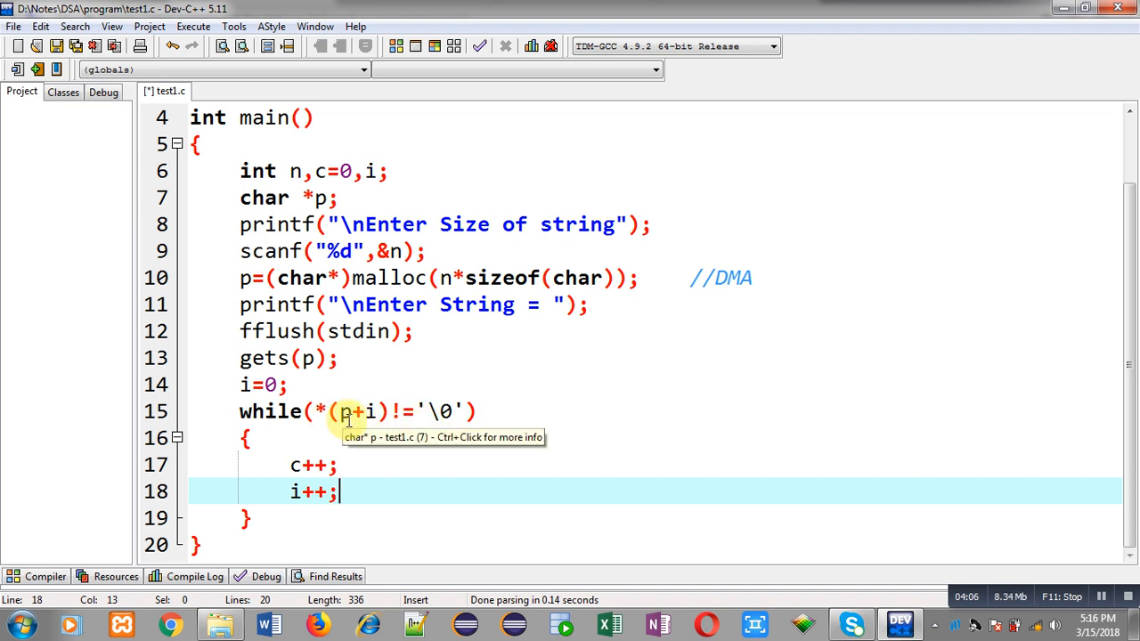
mouse_move(411, 430)
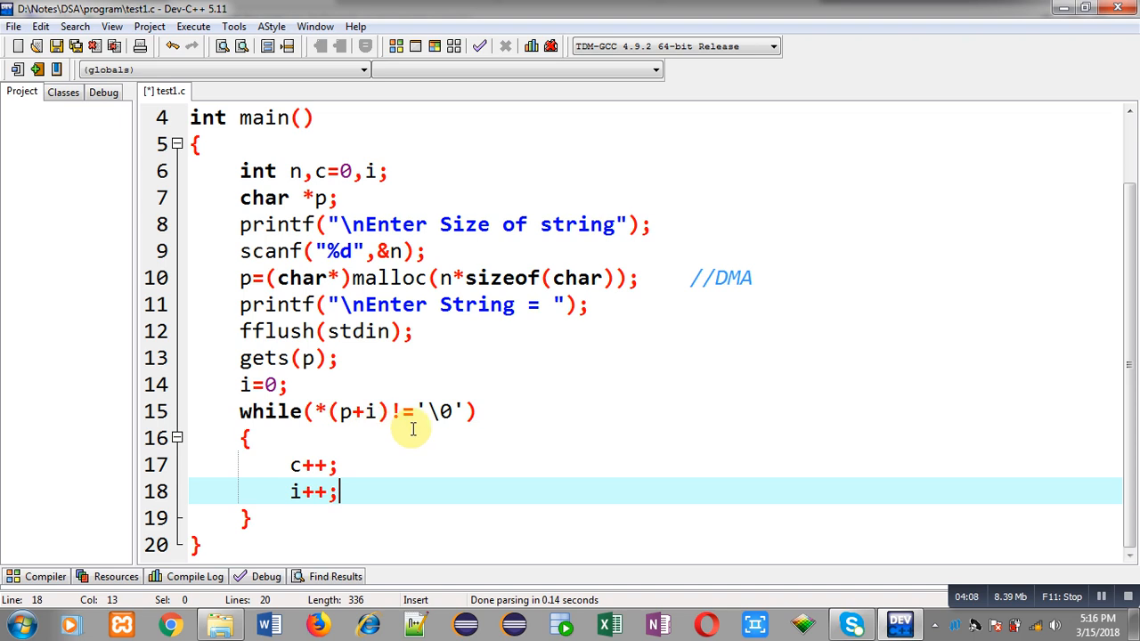
mouse_move(405, 481)
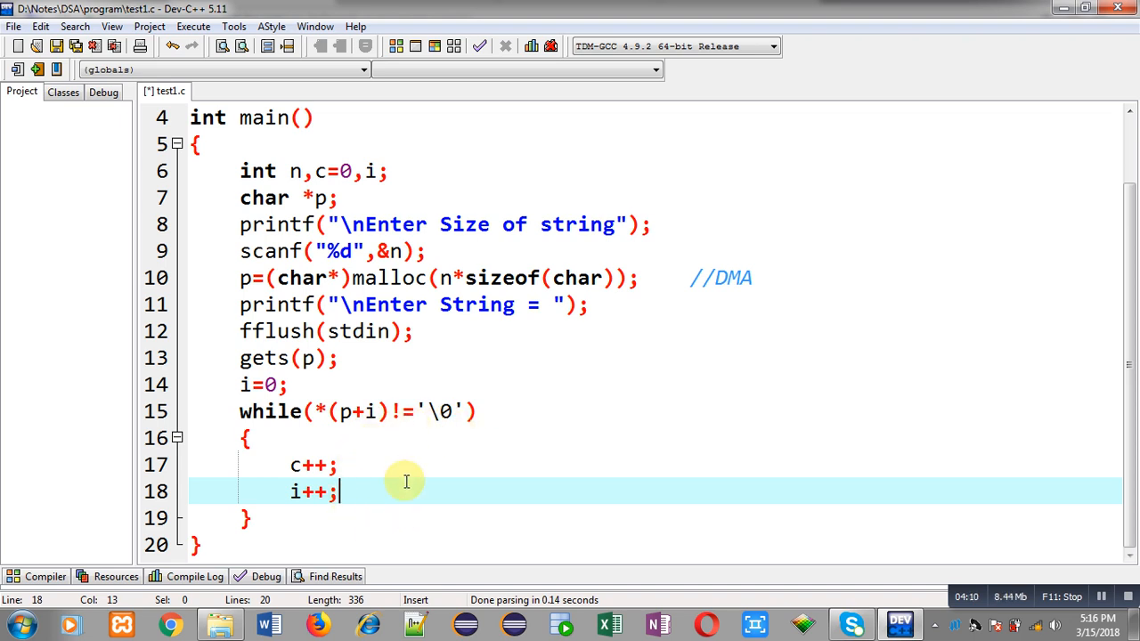
mouse_move(273, 514)
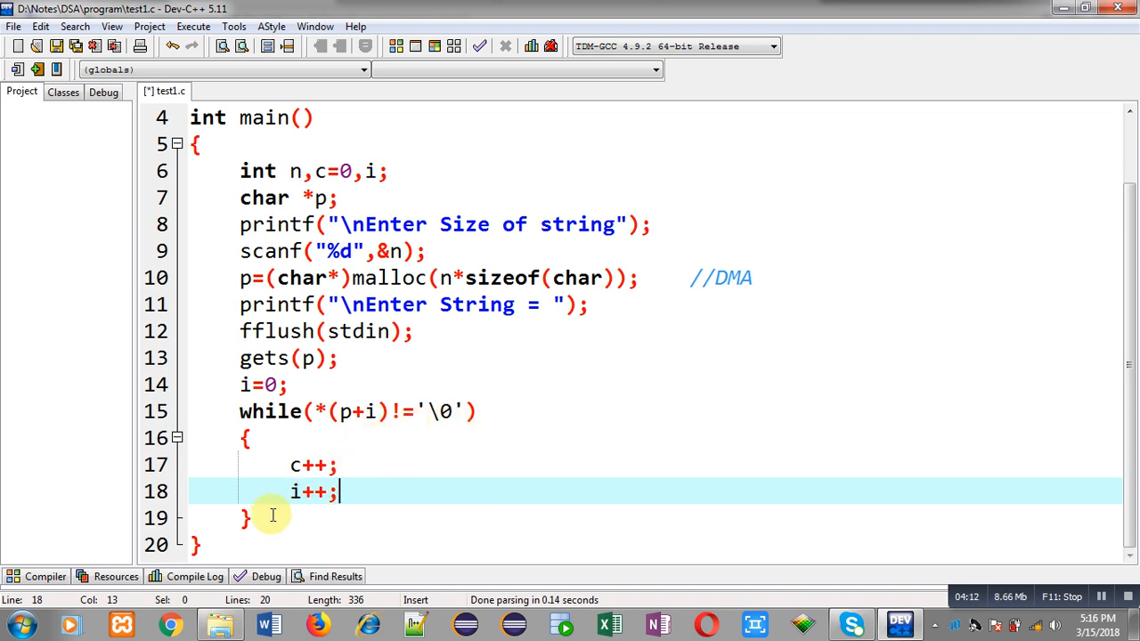
- After the loop, print the count with printf("\nLength = %d",c);
left_click(272, 517)
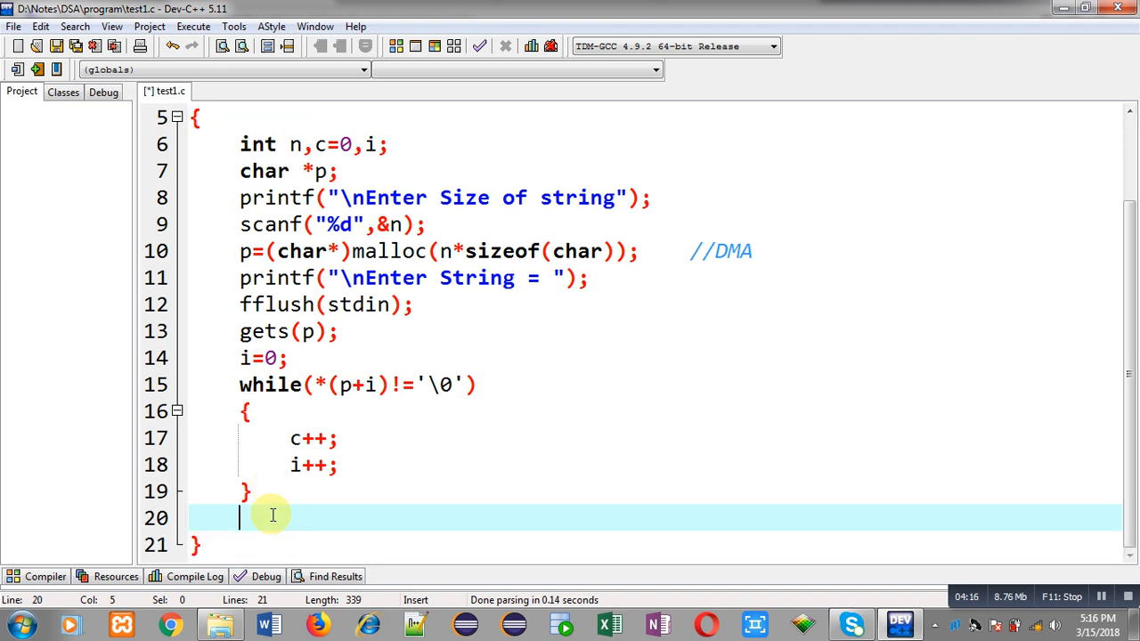
type("printf(\"\\")
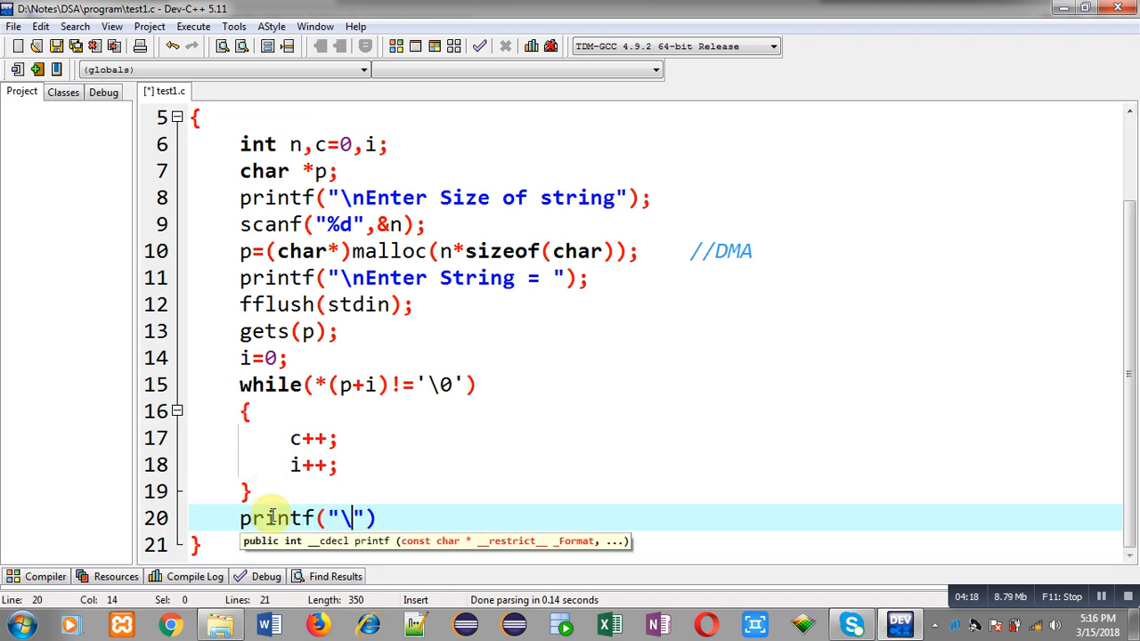
type("n")
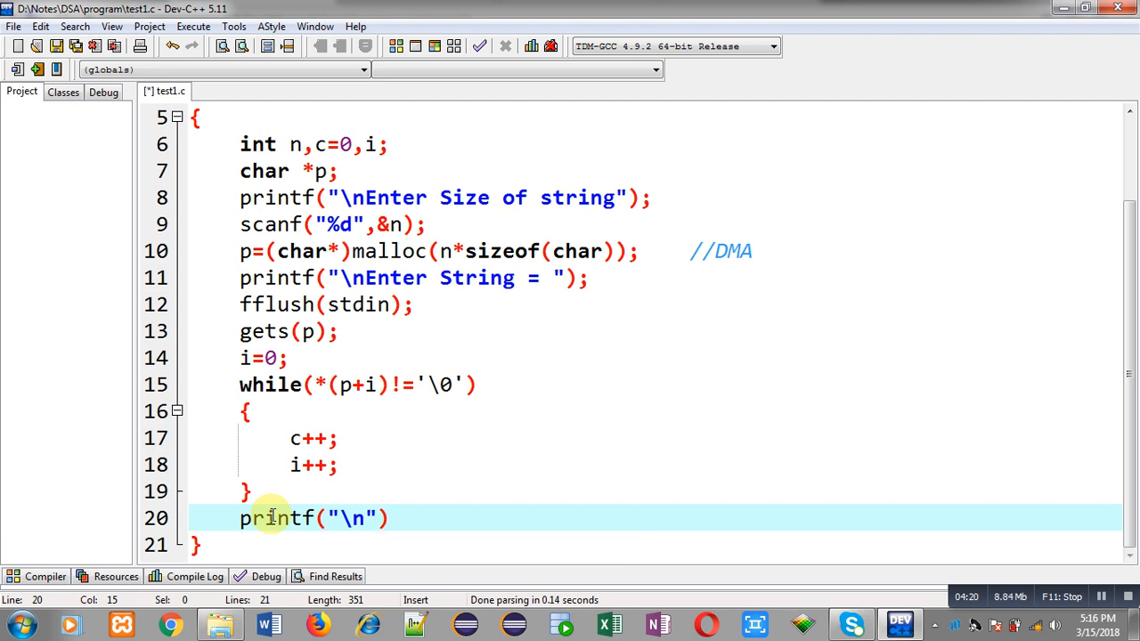
type("Lenght")
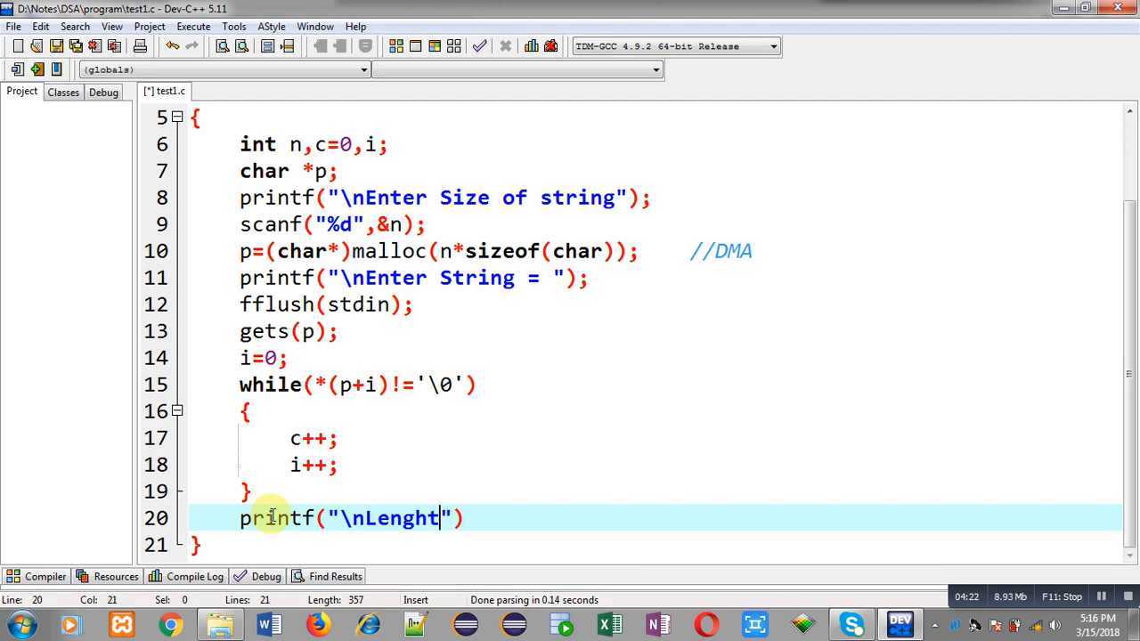
key("BackSpace")
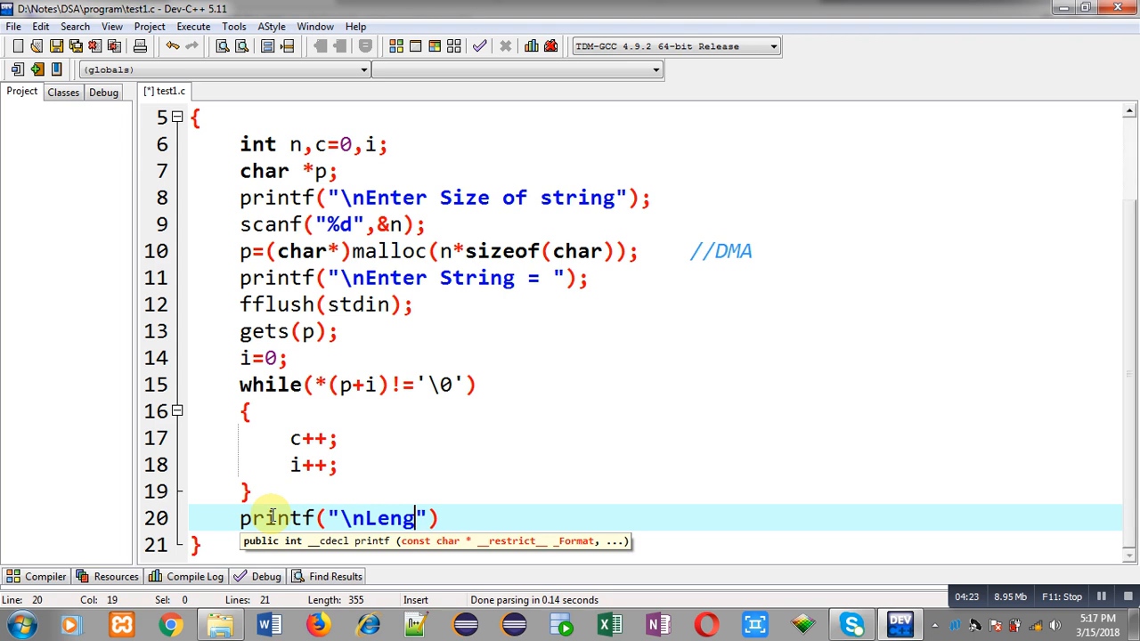
type("th = %")
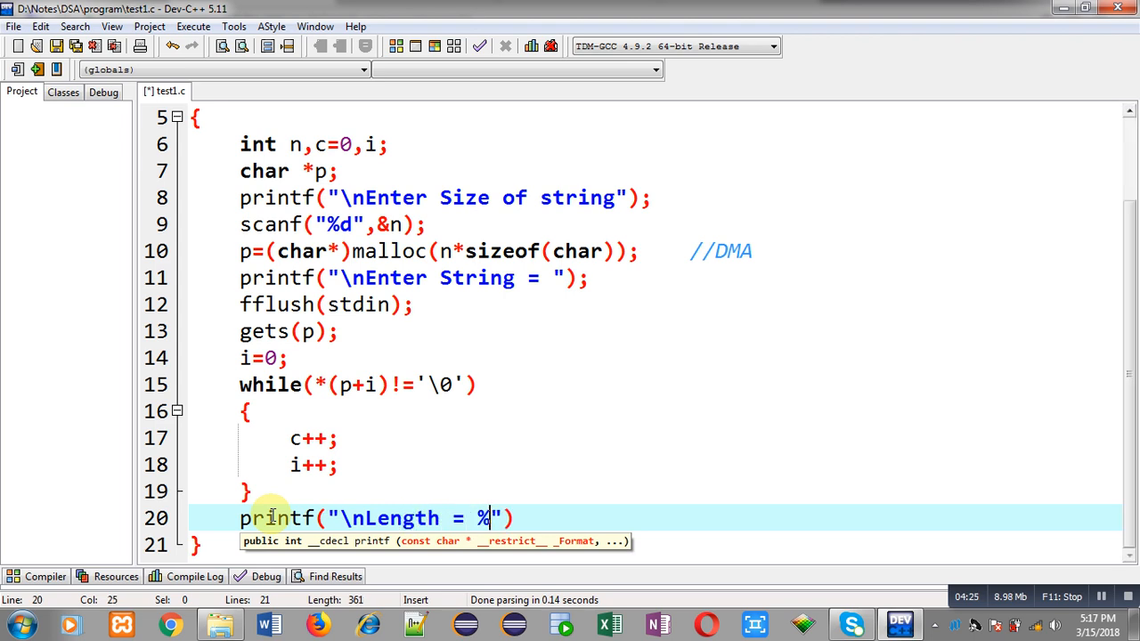
type("d\",c);")
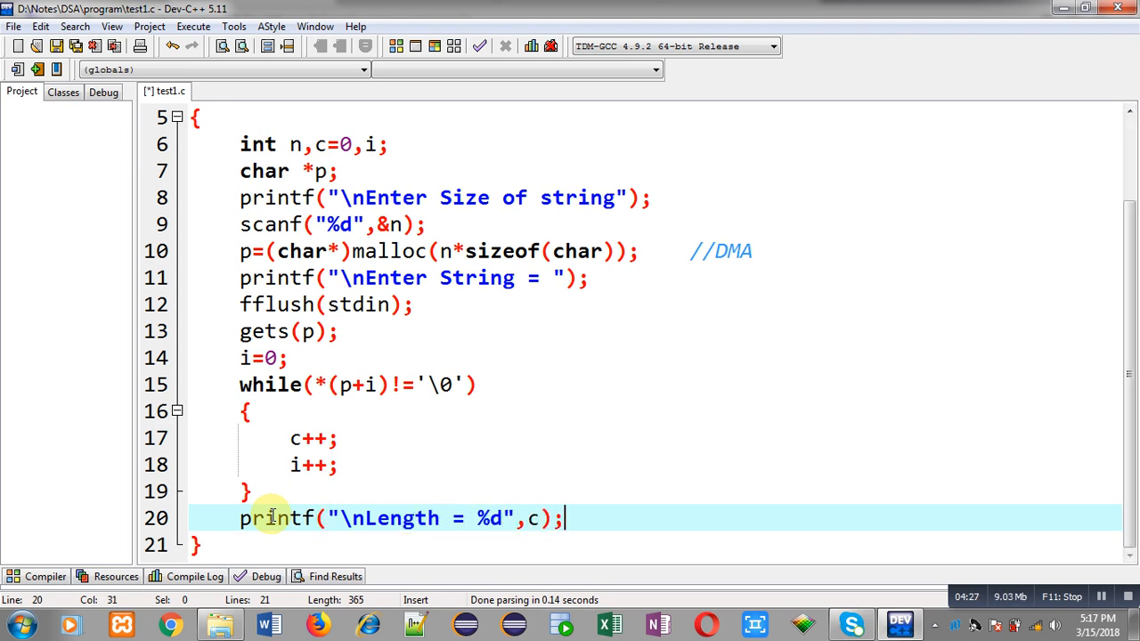
- End main with return 0; and insert free(p) before it
type("return")
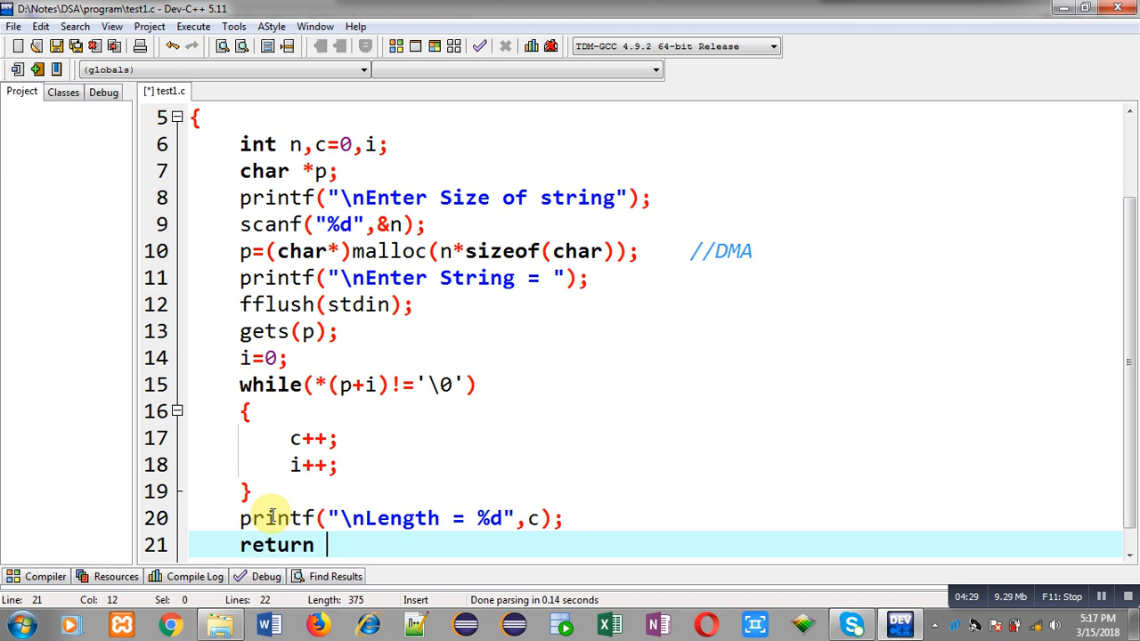
type("0;")
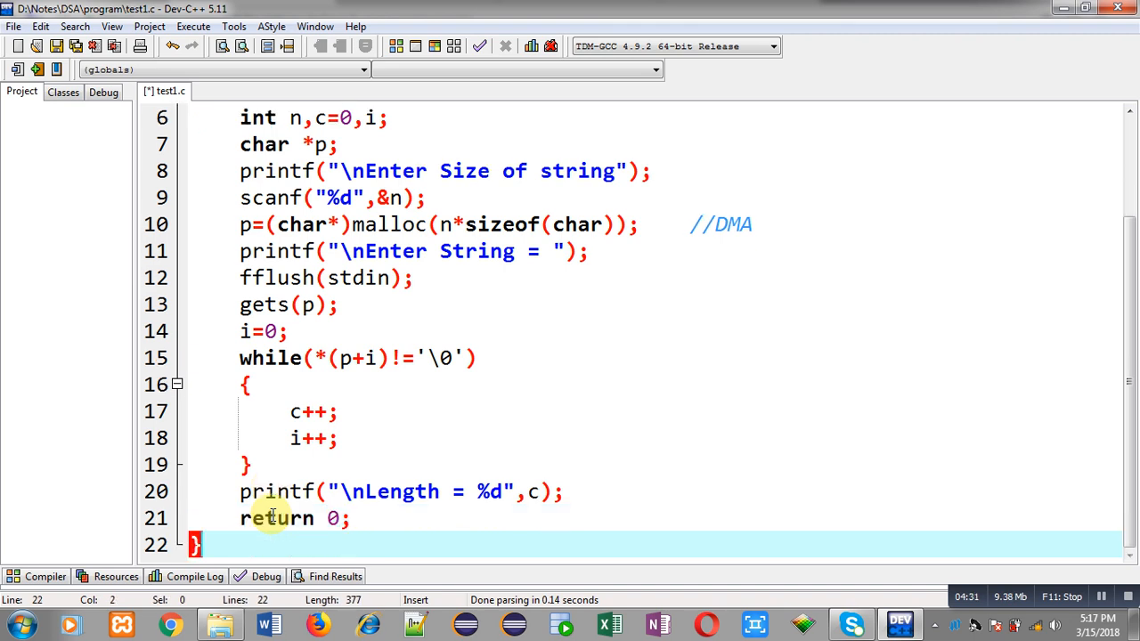
left_click(517, 491)
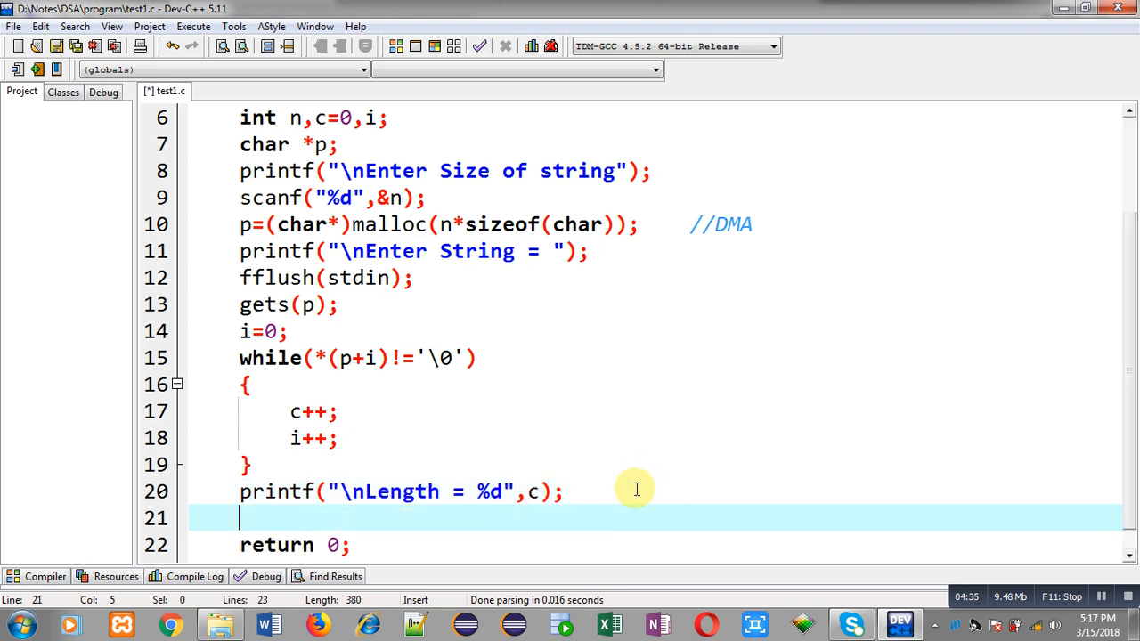
type("free(p)")
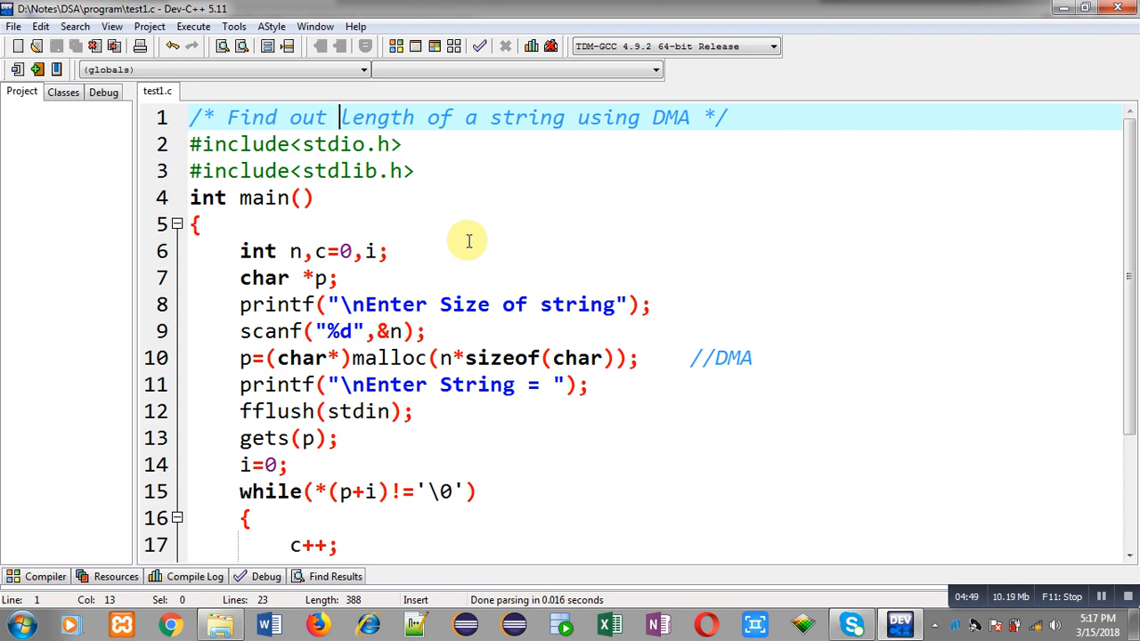
- Compile and run test1.c, entering size 6 and the string india to get Length = 5
left_click(193, 26)
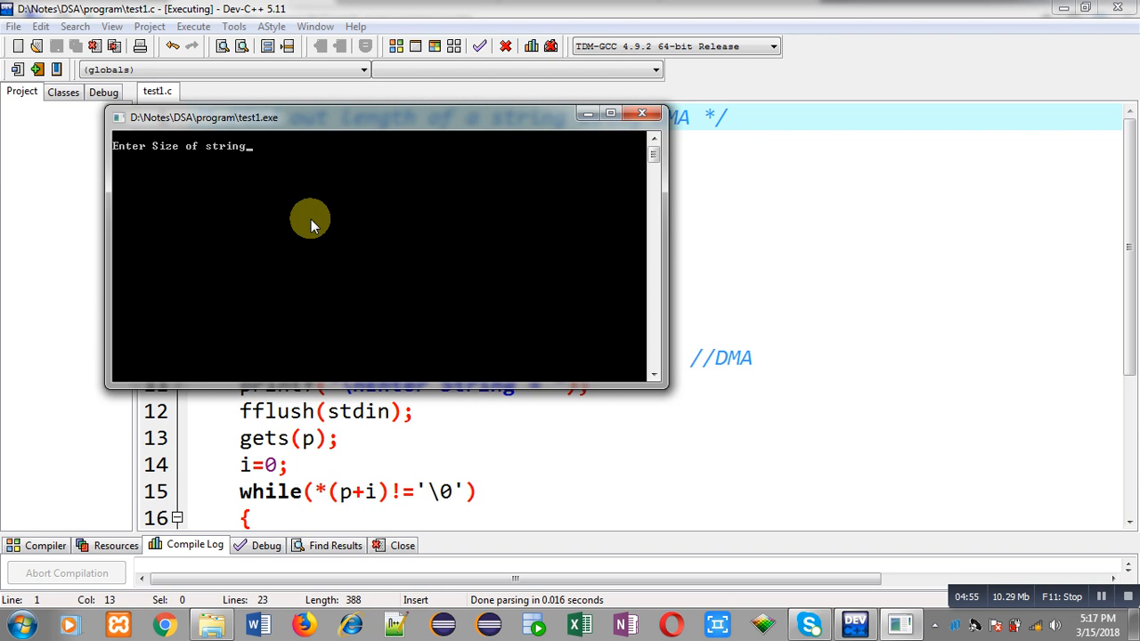
type("6")
type("india")
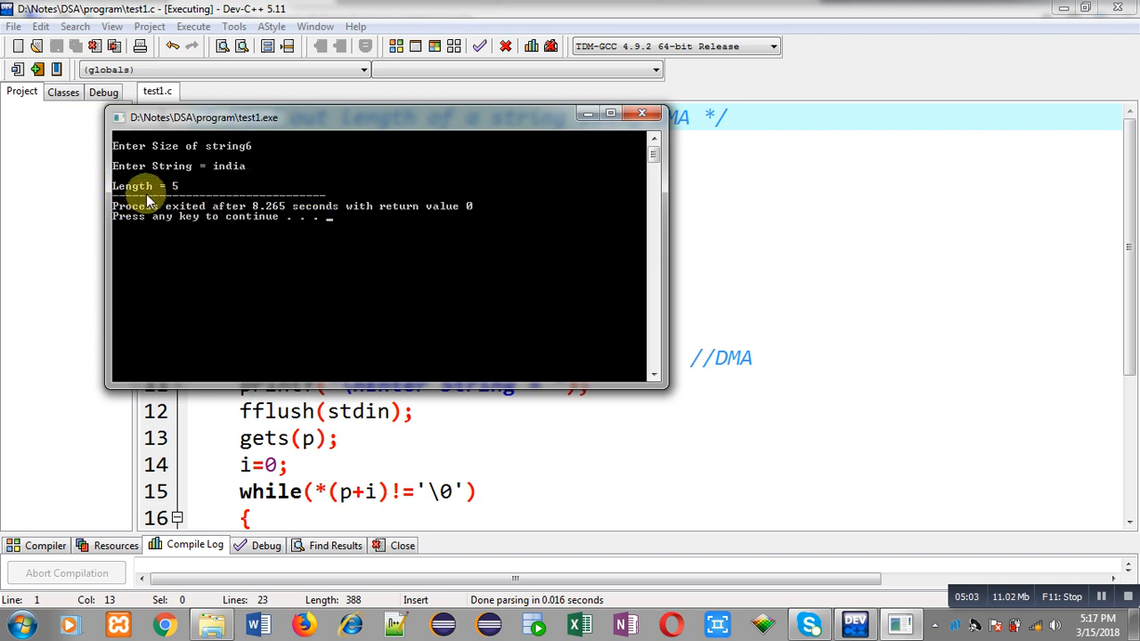
mouse_move(252, 181)
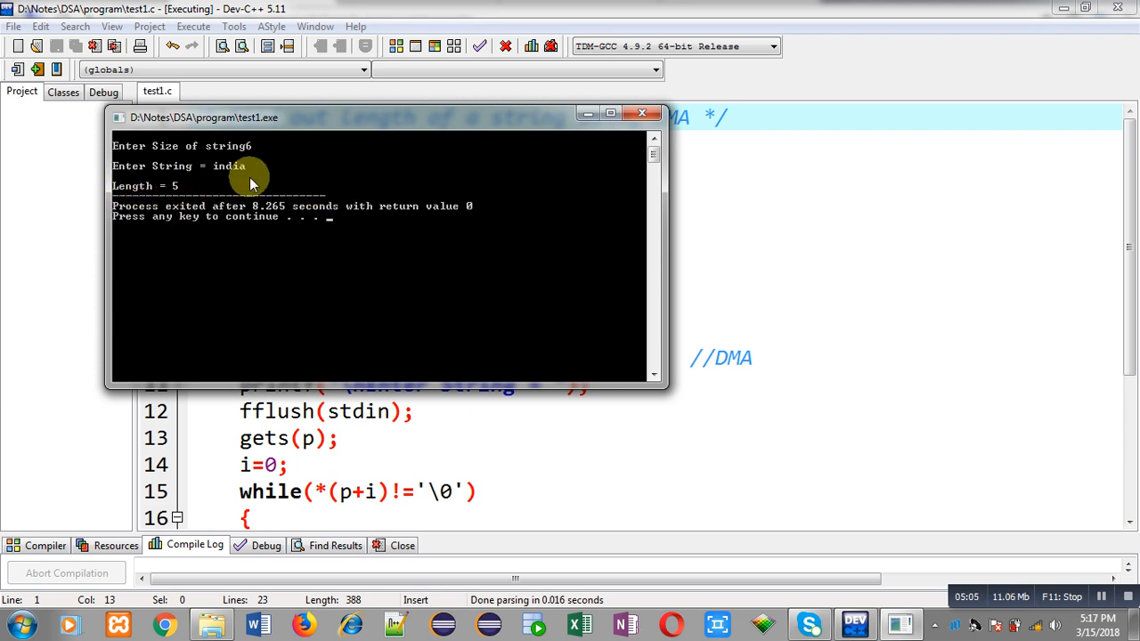
mouse_move(187, 200)
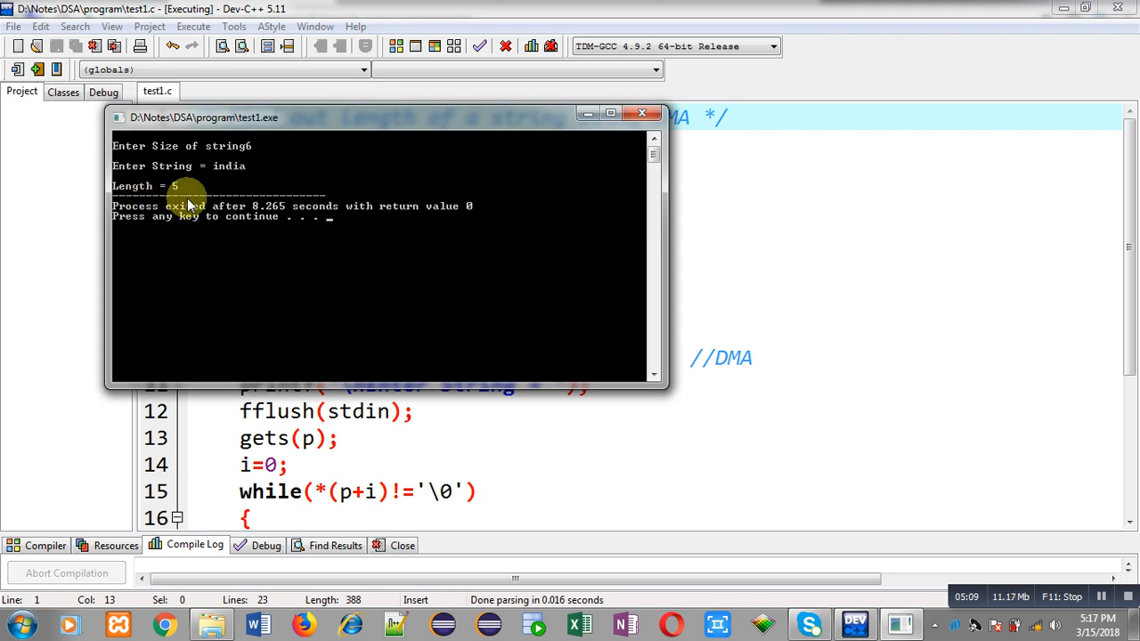
left_click(647, 114)
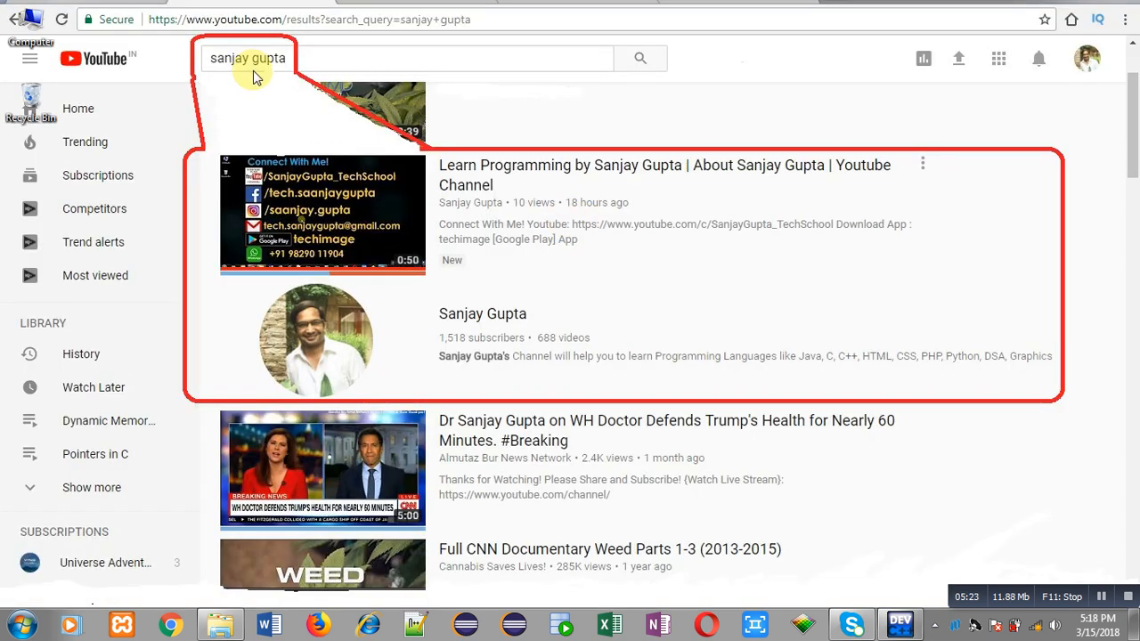
mouse_move(283, 73)
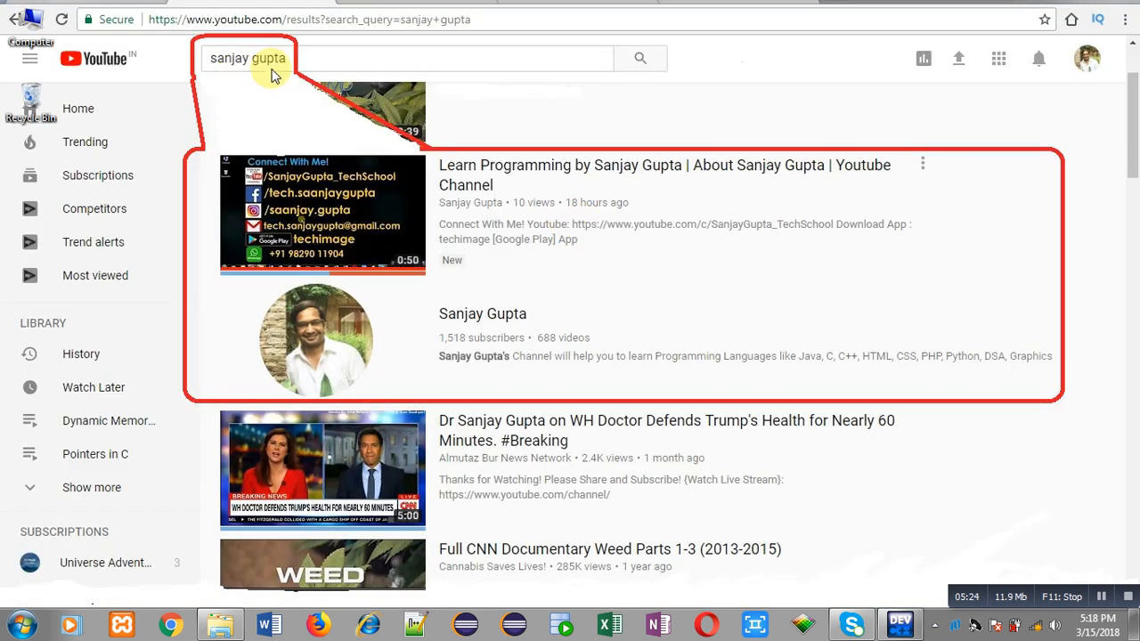
mouse_move(321, 82)
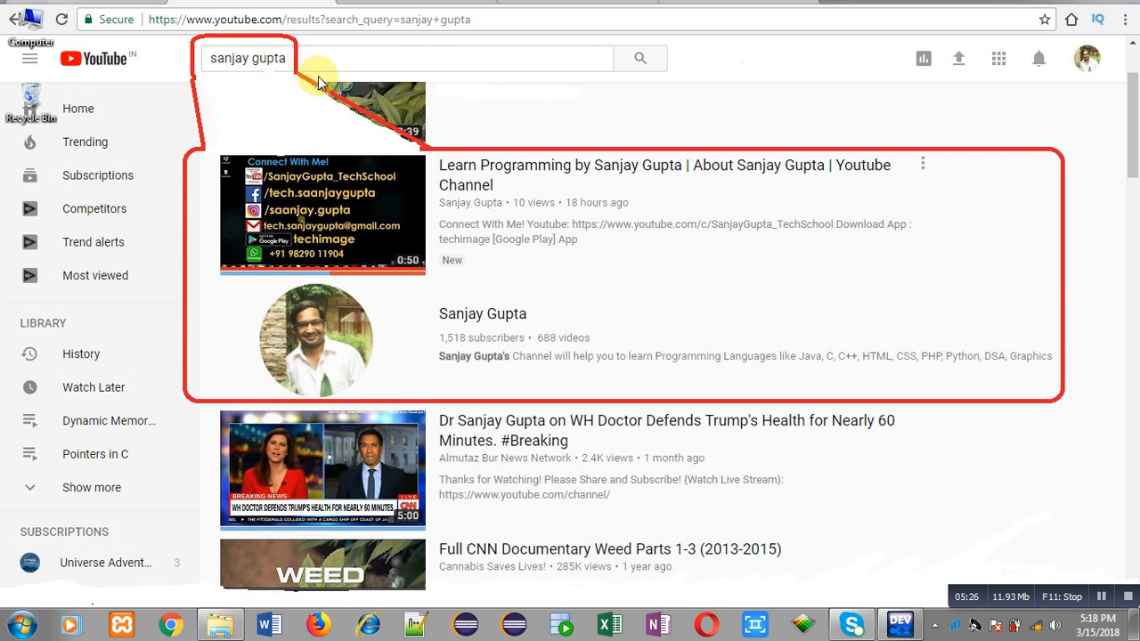